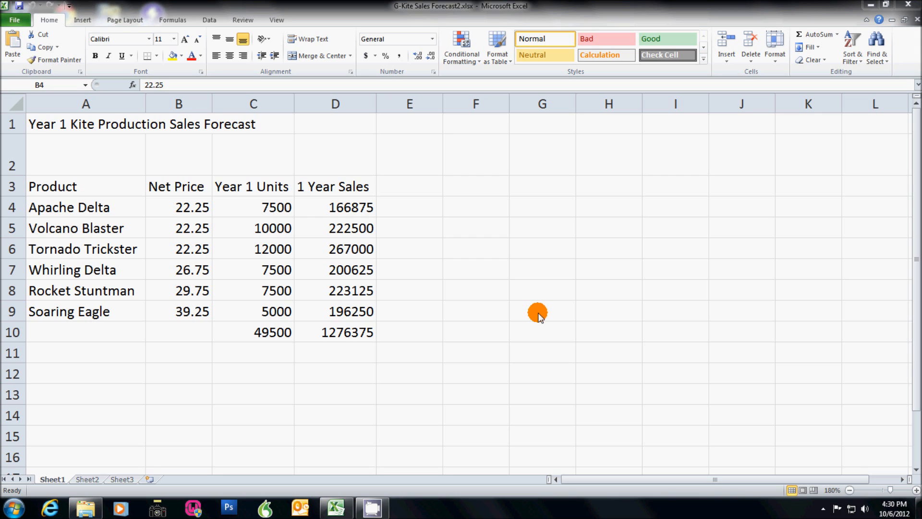
Apply Comma Style to the Year 1 Units values C4:C10, including the 49500 total
{"action": "left_click", "coordinate": [179, 207]}
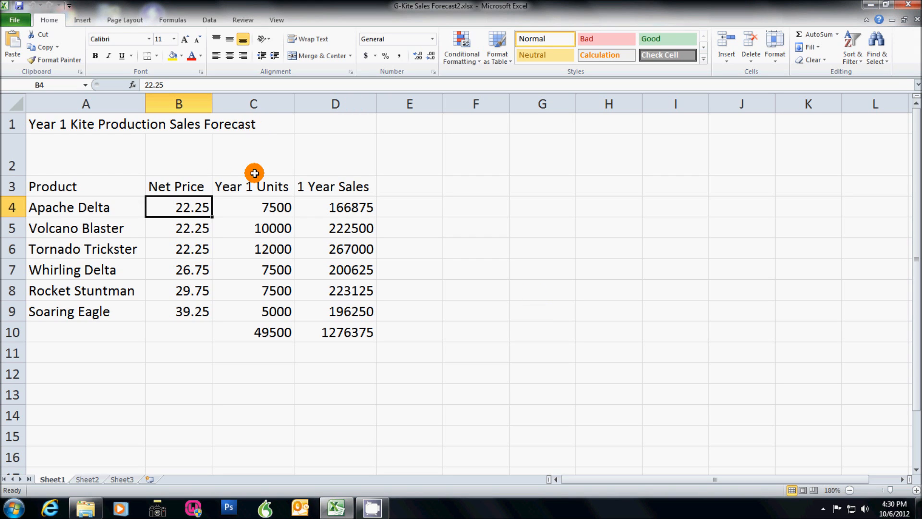
{"action": "left_click", "coordinate": [261, 207]}
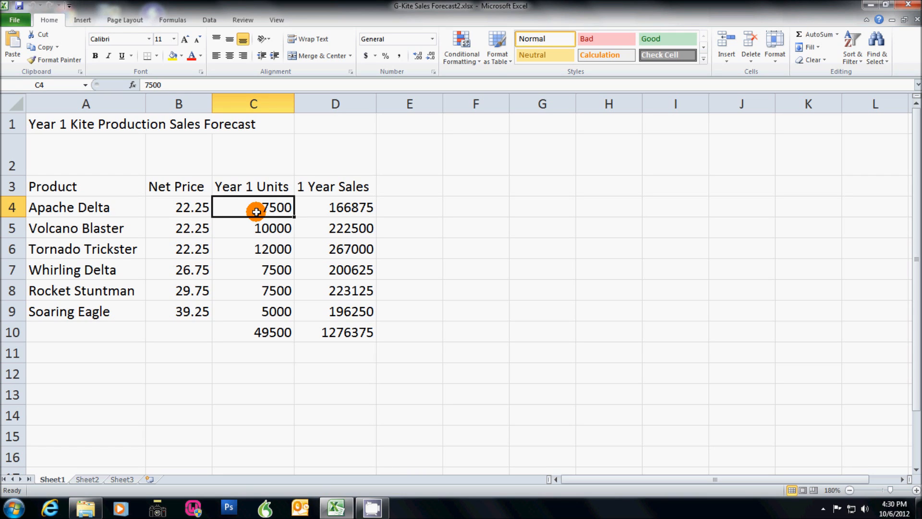
{"action": "mouse_move", "coordinate": [263, 269]}
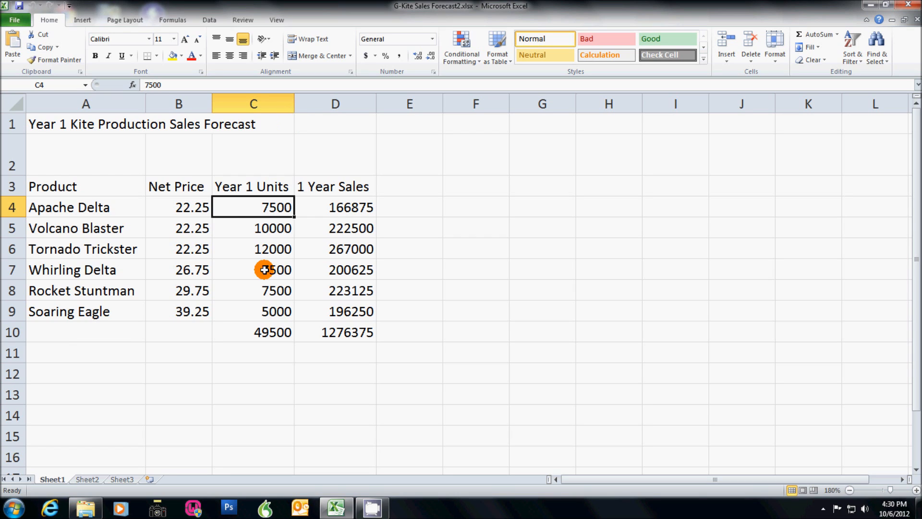
{"action": "left_click_drag", "start_coordinate": [253, 208], "coordinate": [267, 332]}
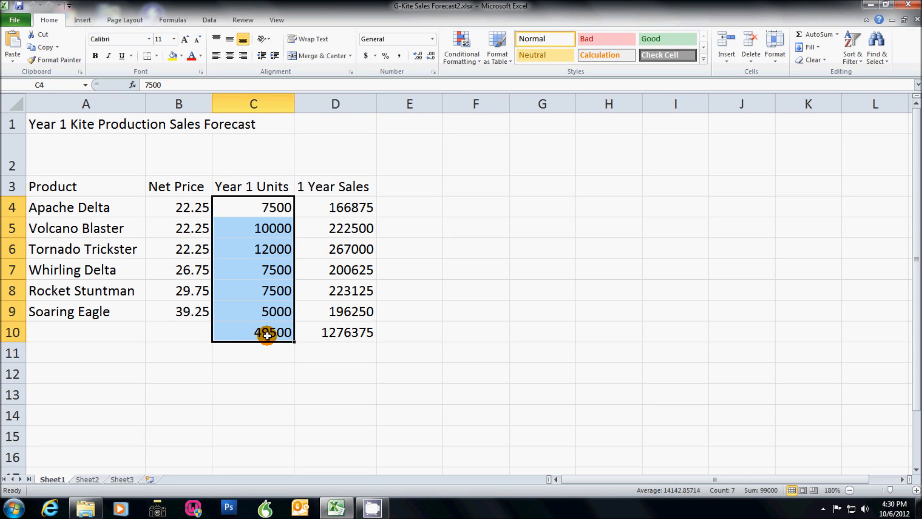
{"action": "mouse_move", "coordinate": [276, 334]}
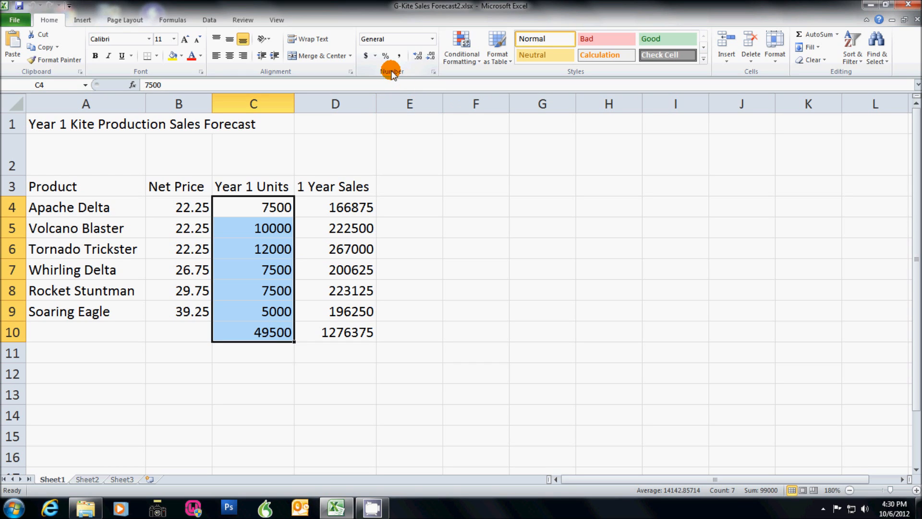
{"action": "mouse_move", "coordinate": [418, 53]}
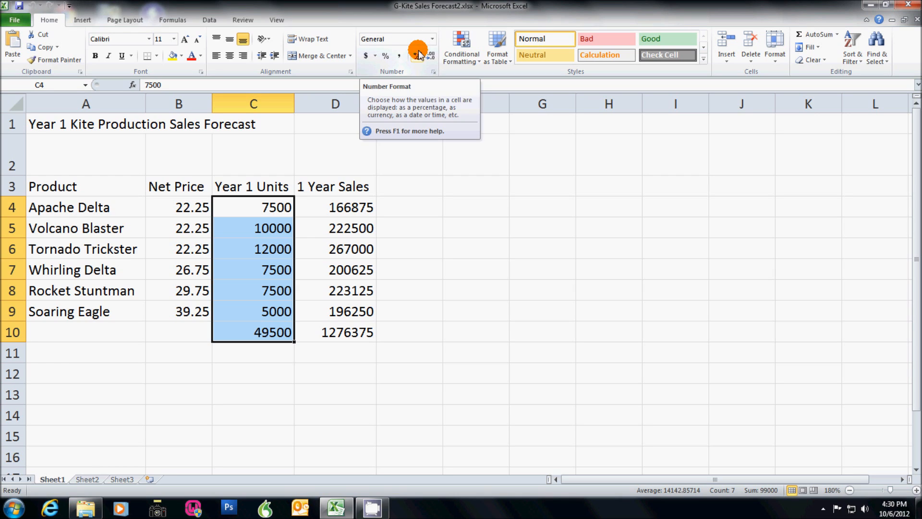
{"action": "mouse_move", "coordinate": [566, 71]}
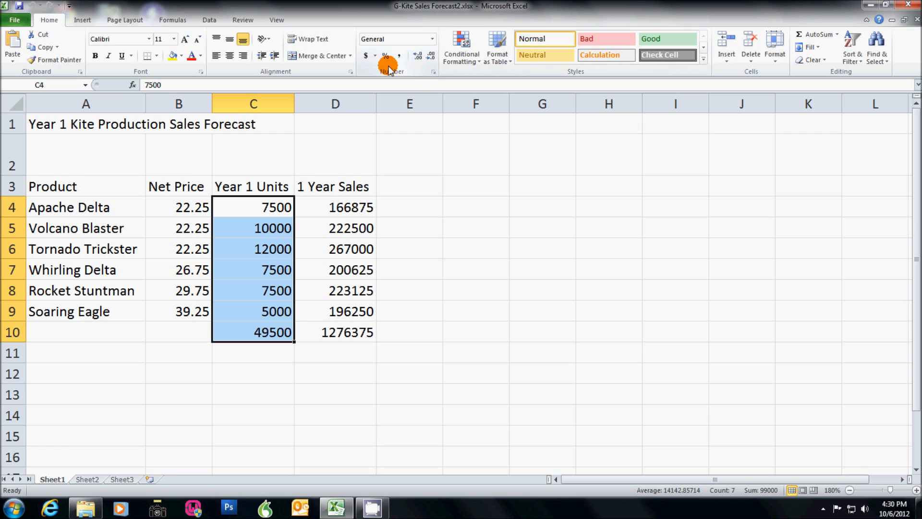
{"action": "mouse_move", "coordinate": [396, 57]}
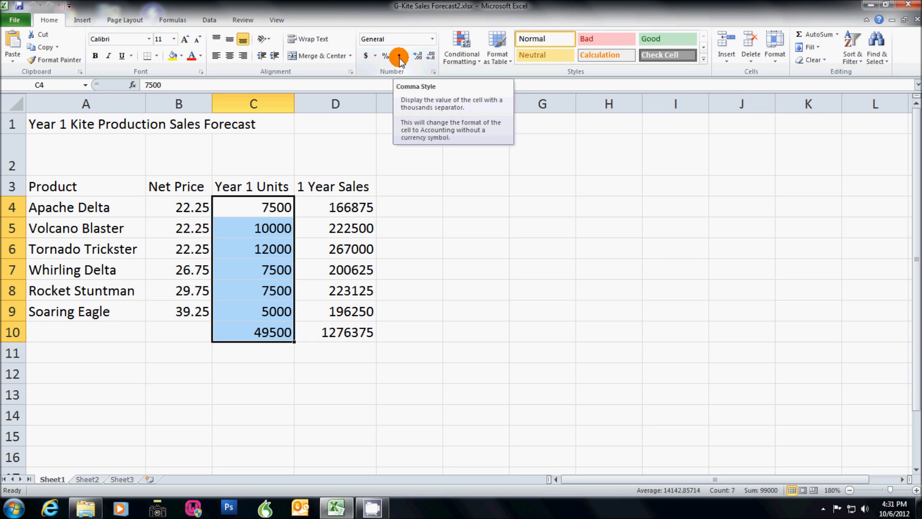
{"action": "left_click", "coordinate": [398, 55]}
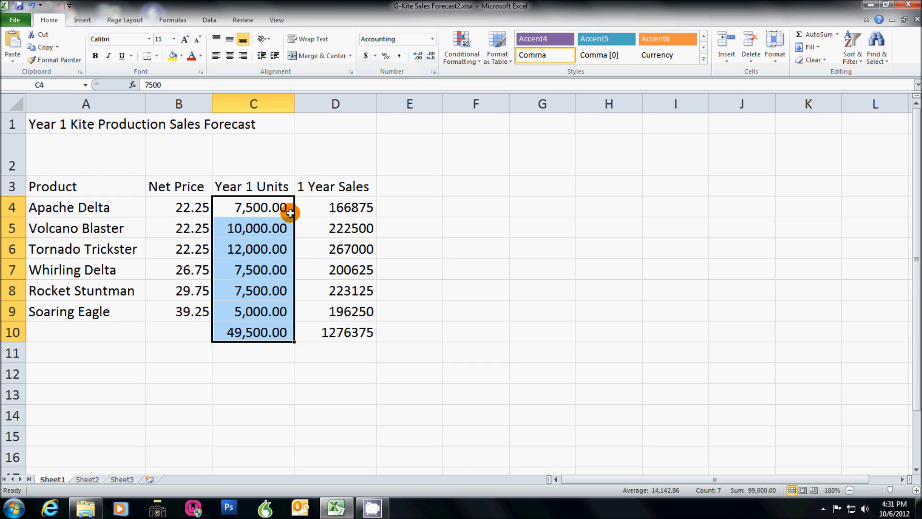
{"action": "mouse_move", "coordinate": [279, 215]}
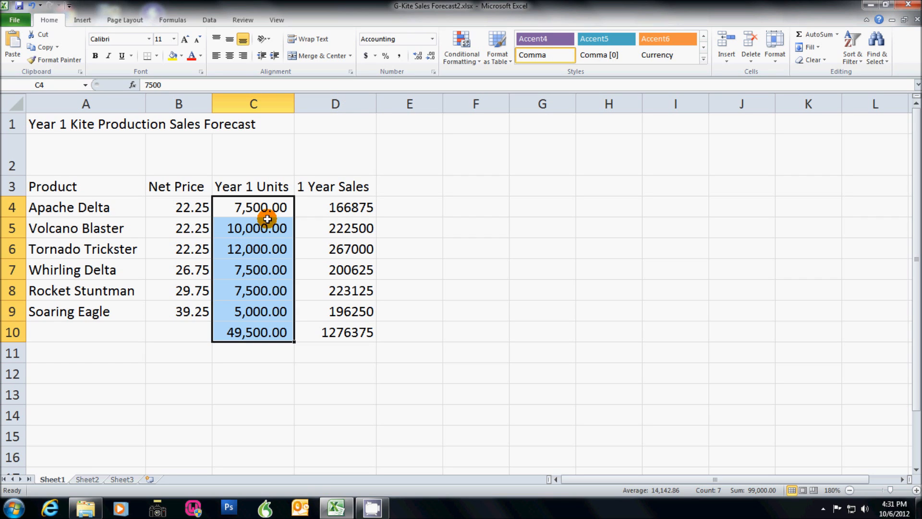
{"action": "mouse_move", "coordinate": [284, 264]}
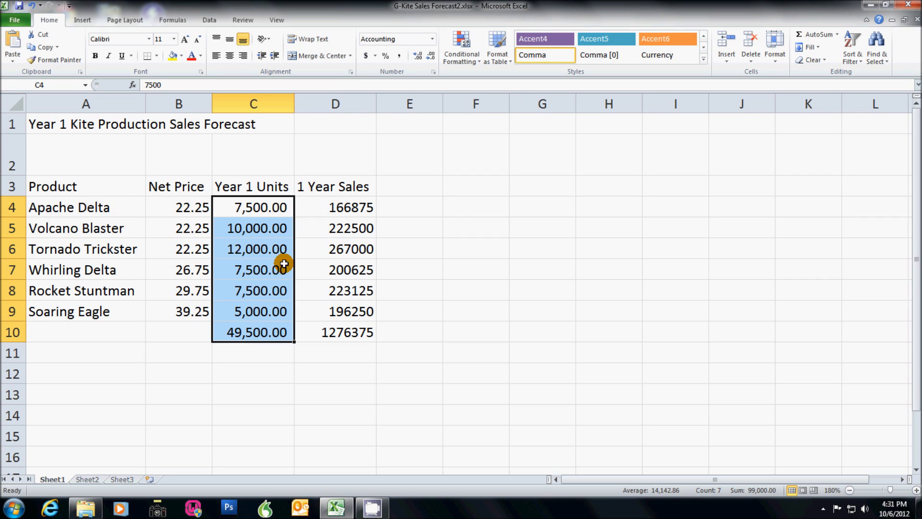
{"action": "mouse_move", "coordinate": [289, 255]}
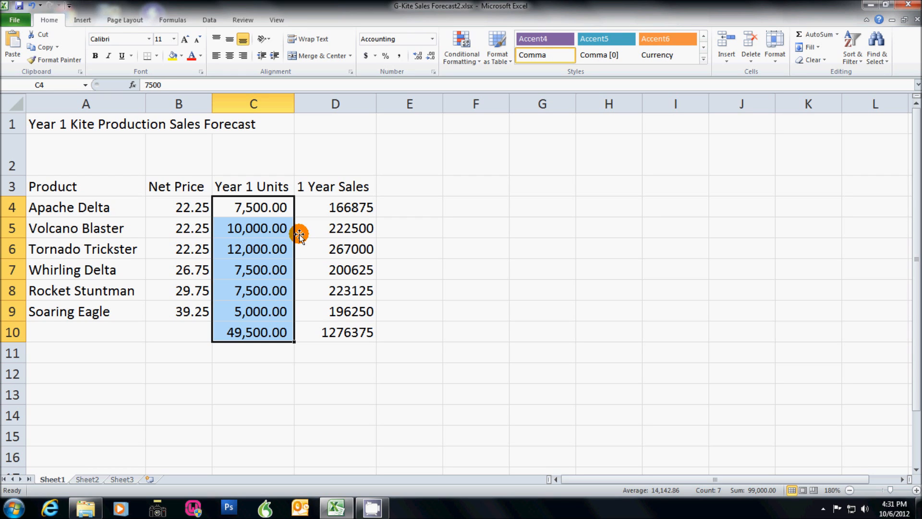
{"action": "mouse_move", "coordinate": [430, 59]}
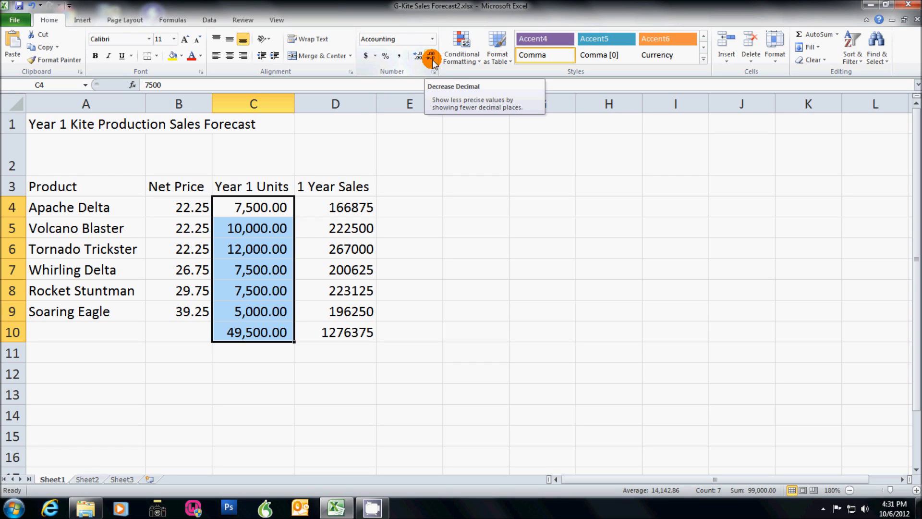
Reduce C4:C10 to whole numbers, e.g. 7,500 and 49,500, with no decimals
{"action": "left_click", "coordinate": [430, 56]}
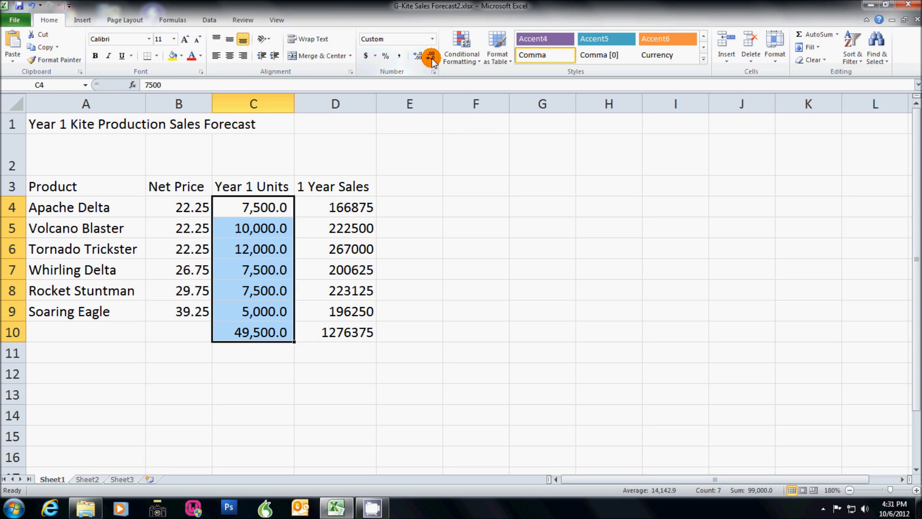
{"action": "left_click", "coordinate": [429, 57]}
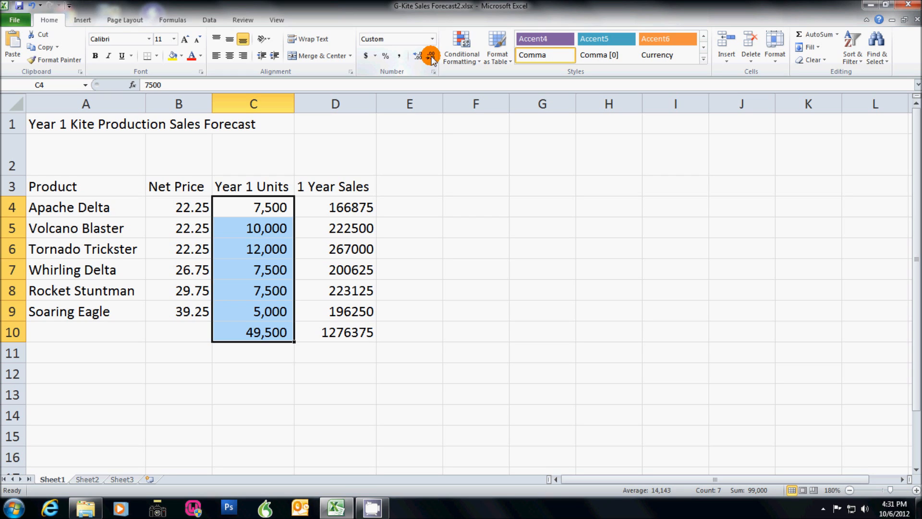
{"action": "mouse_move", "coordinate": [425, 68]}
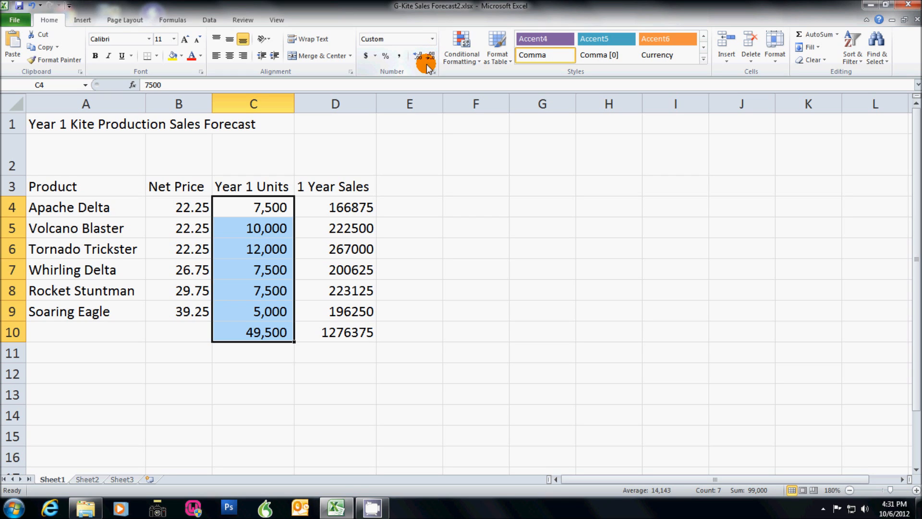
{"action": "mouse_move", "coordinate": [174, 207]}
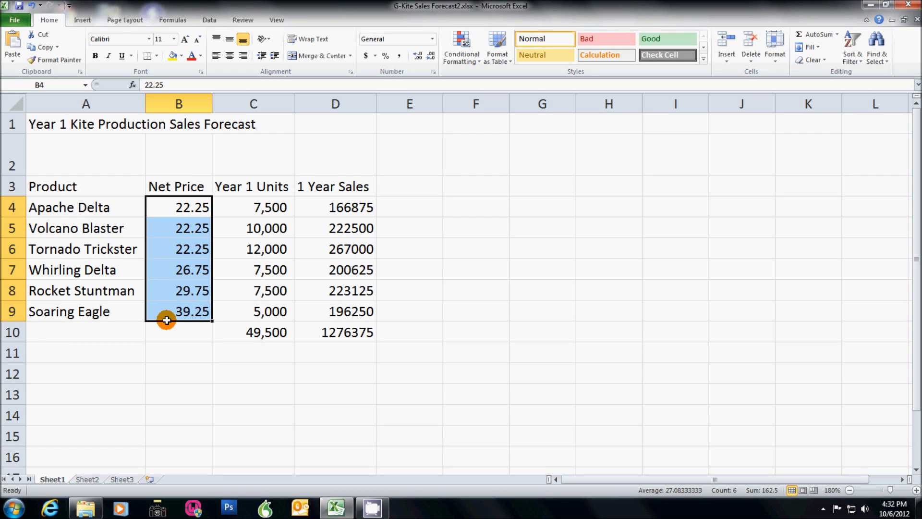
{"action": "left_click", "coordinate": [334, 207]}
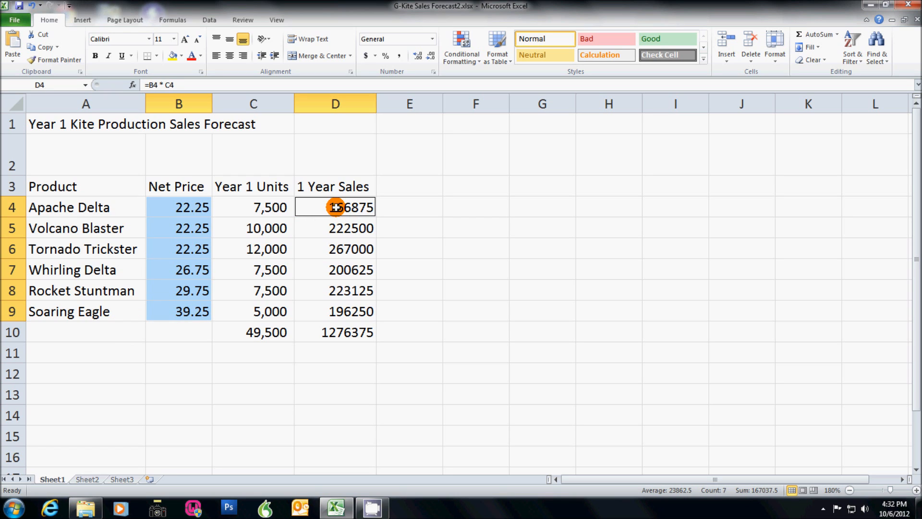
{"action": "left_click_drag", "start_coordinate": [336, 206], "coordinate": [335, 290]}
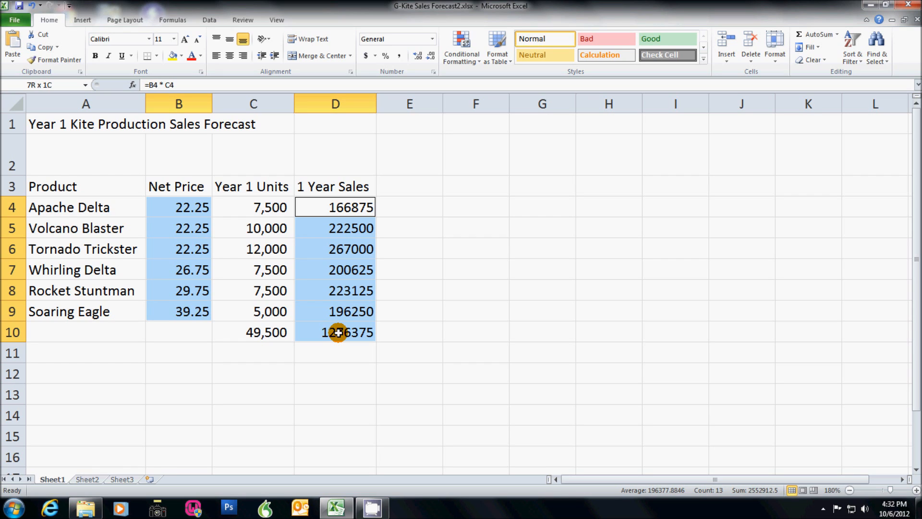
{"action": "left_click", "coordinate": [335, 207]}
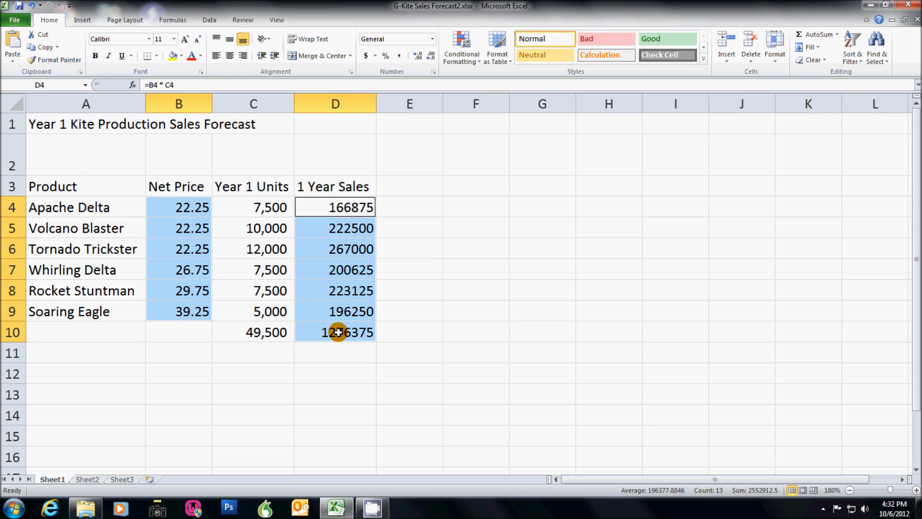
{"action": "mouse_move", "coordinate": [377, 328]}
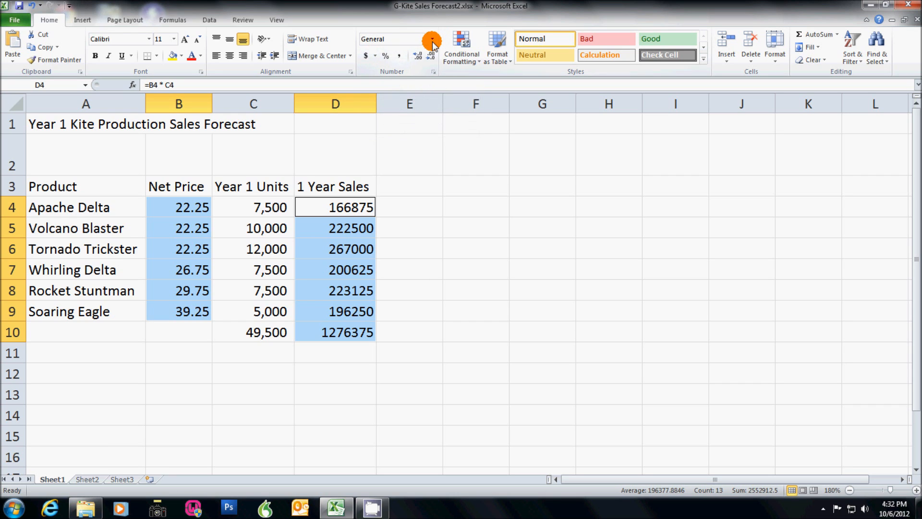
{"action": "left_click", "coordinate": [431, 39]}
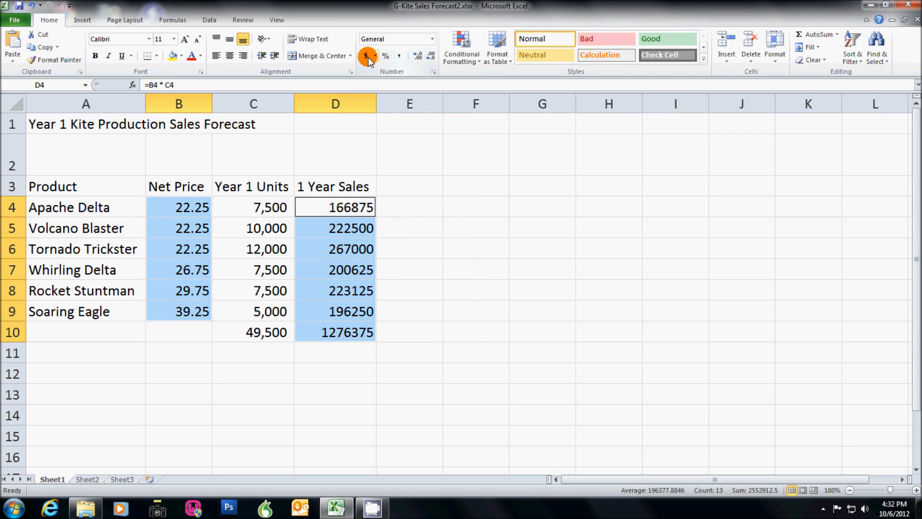
{"action": "mouse_move", "coordinate": [365, 57]}
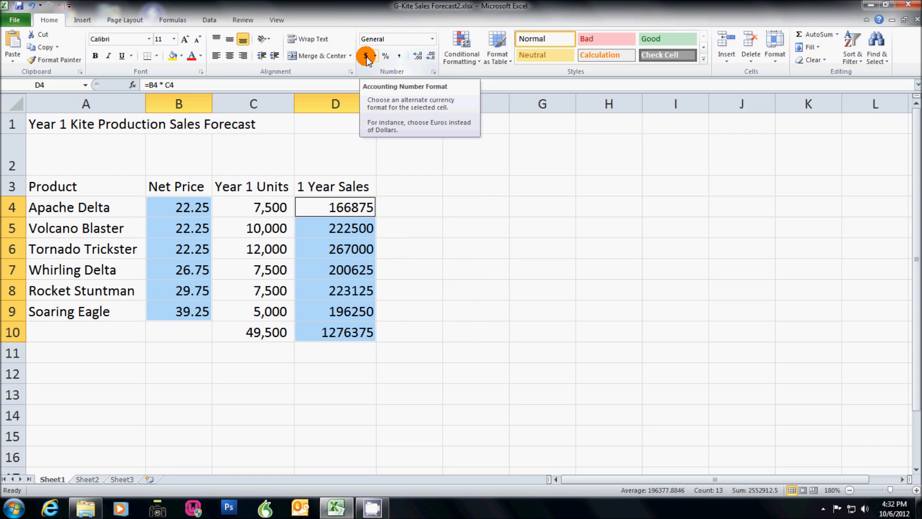
{"action": "left_click", "coordinate": [366, 55]}
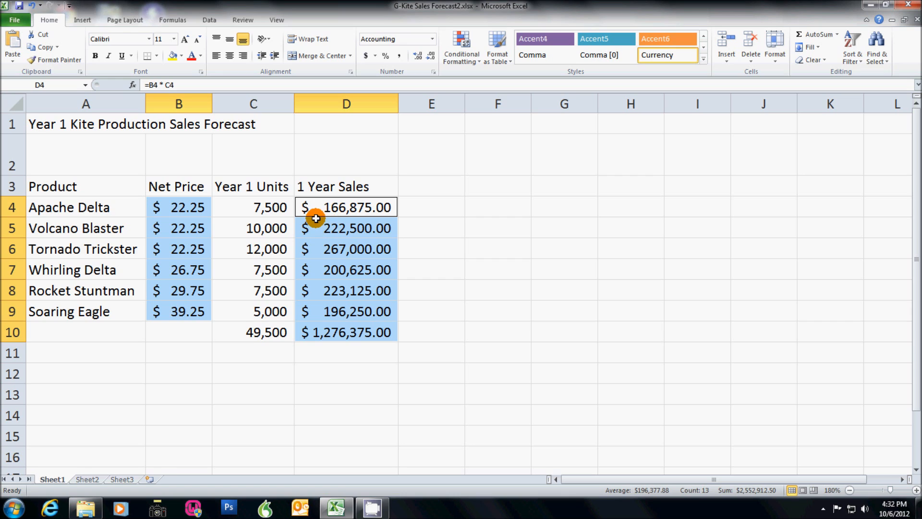
{"action": "mouse_move", "coordinate": [372, 329]}
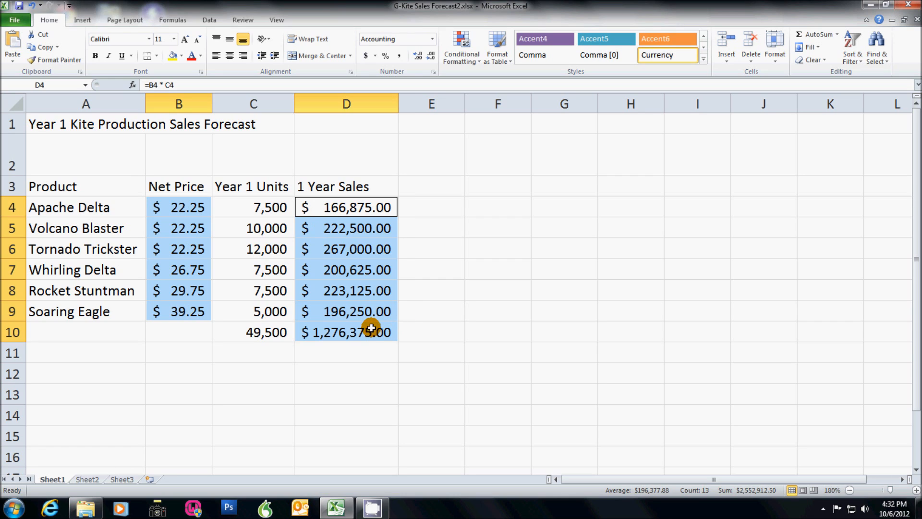
{"action": "mouse_move", "coordinate": [371, 323]}
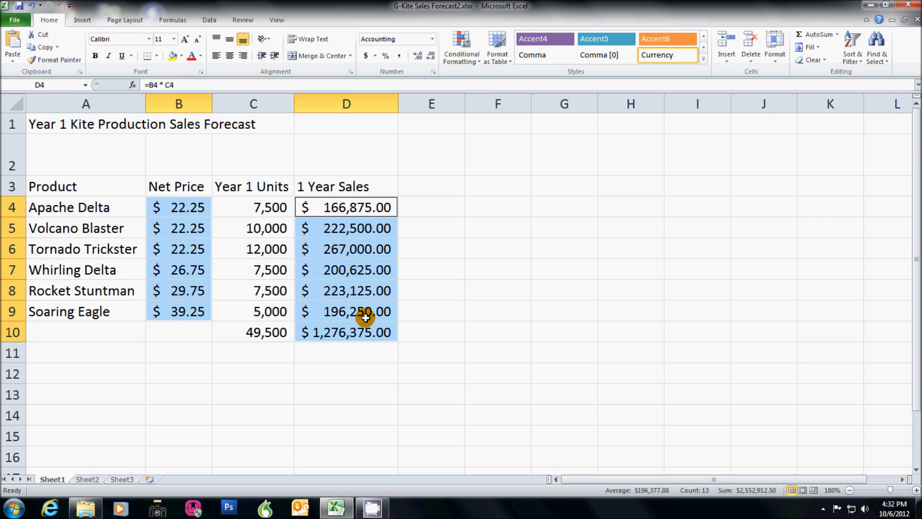
{"action": "mouse_move", "coordinate": [354, 318]}
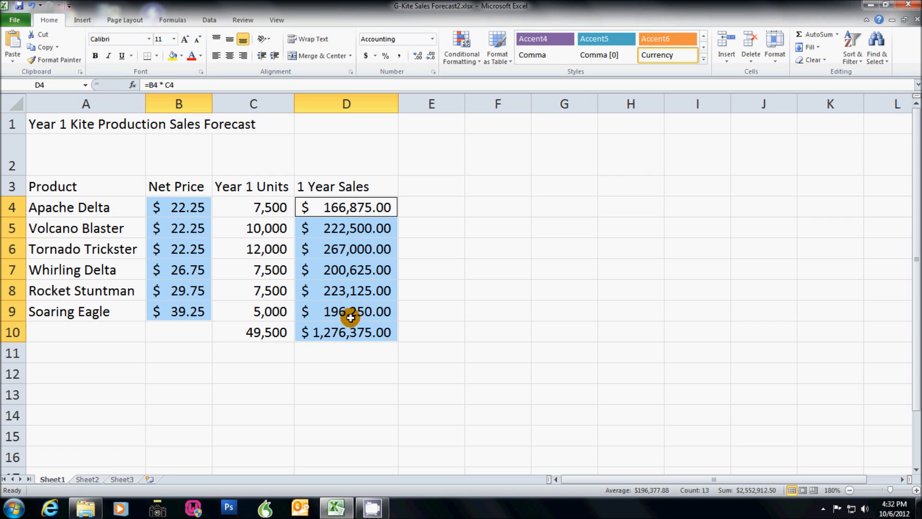
Insert a new empty column C between Net Price and Year 1 Units
{"action": "left_click", "coordinate": [253, 102]}
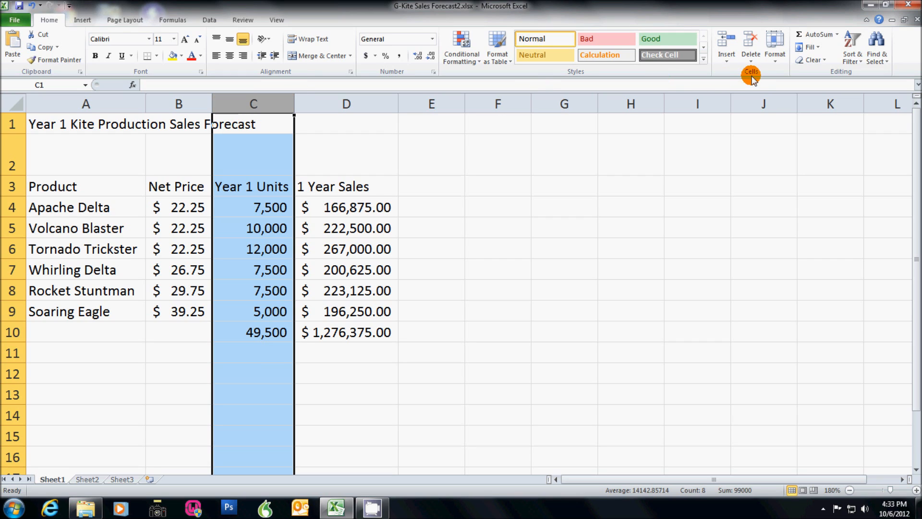
{"action": "mouse_move", "coordinate": [757, 76]}
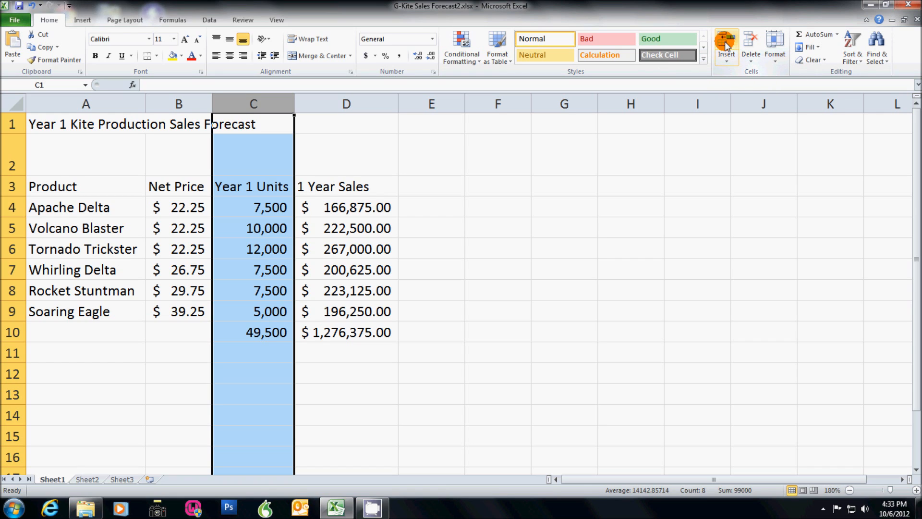
{"action": "left_click", "coordinate": [727, 40]}
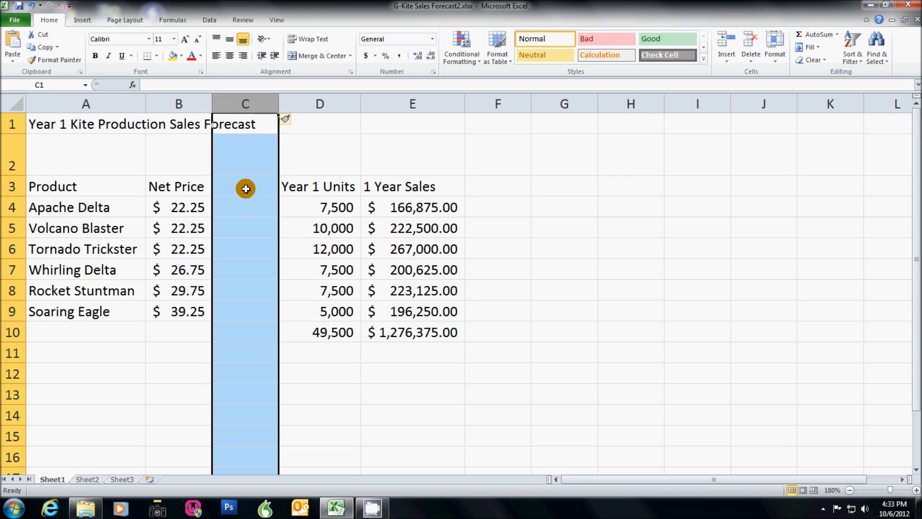
Enter 'Release Date' as the C3 heading and wrap it onto two lines
{"action": "left_click", "coordinate": [245, 188]}
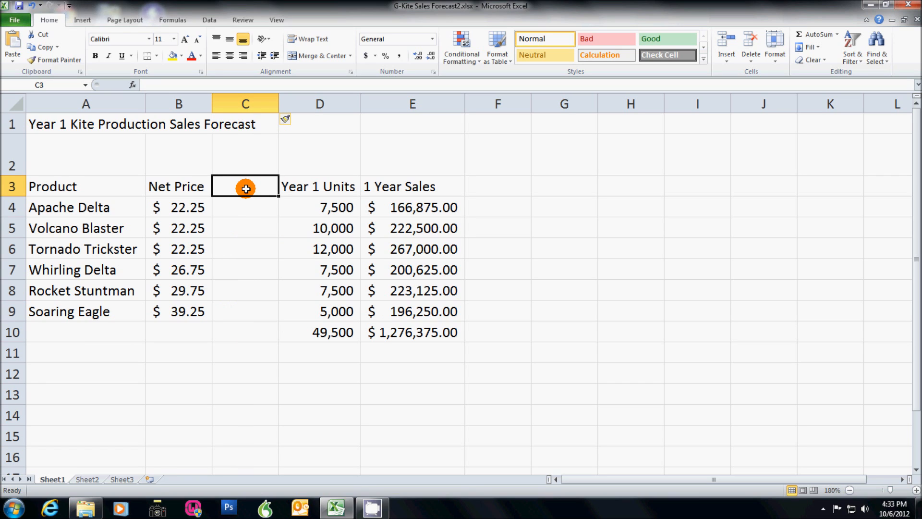
{"action": "type", "text": "Release"}
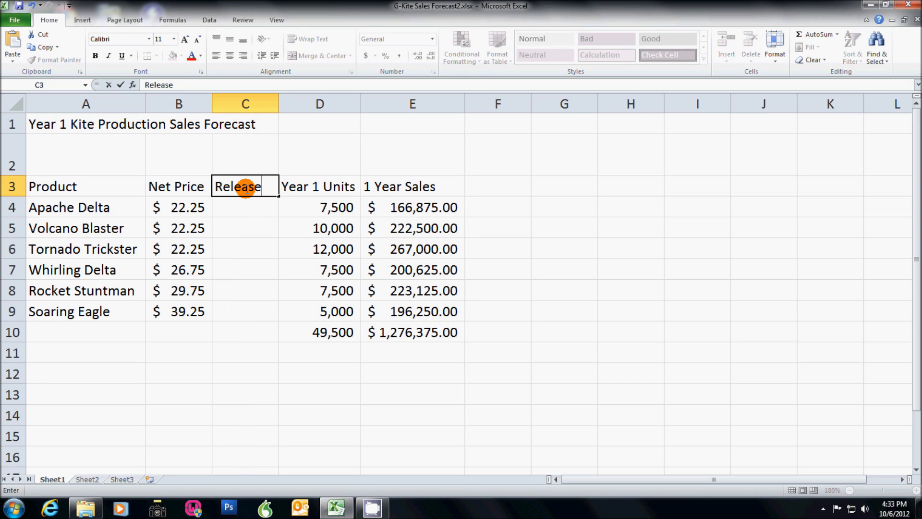
{"action": "type", "text": "Date"}
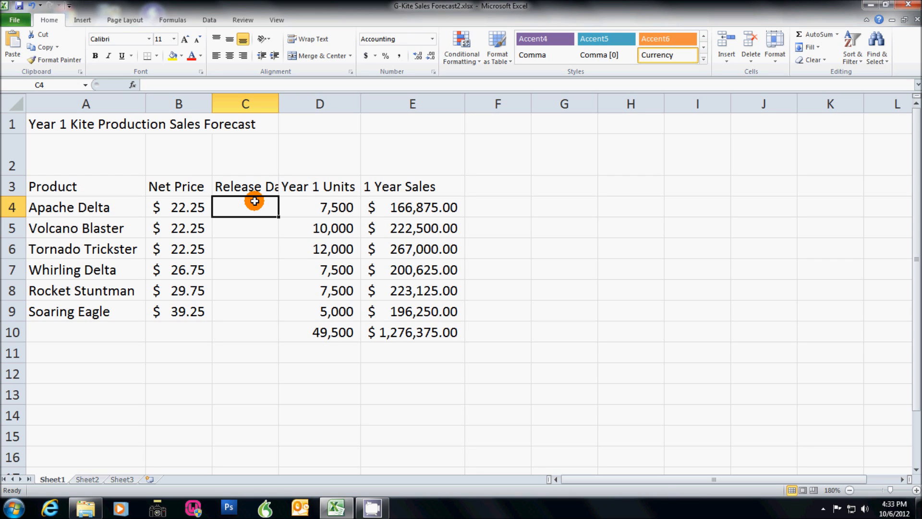
{"action": "mouse_move", "coordinate": [257, 204]}
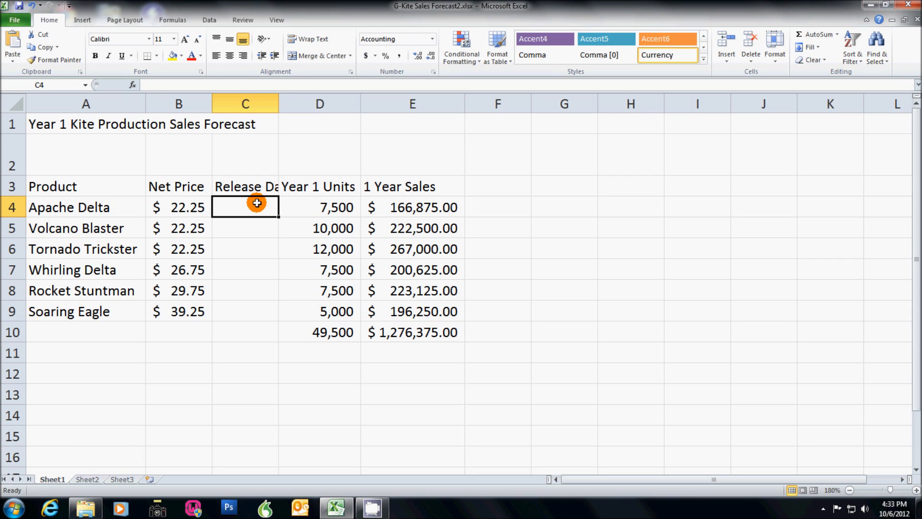
{"action": "left_click", "coordinate": [257, 185]}
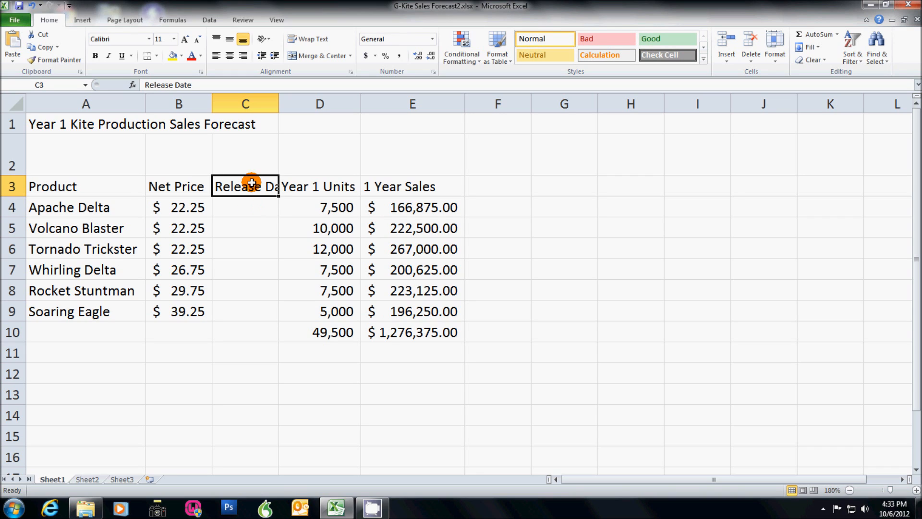
{"action": "mouse_move", "coordinate": [318, 56]}
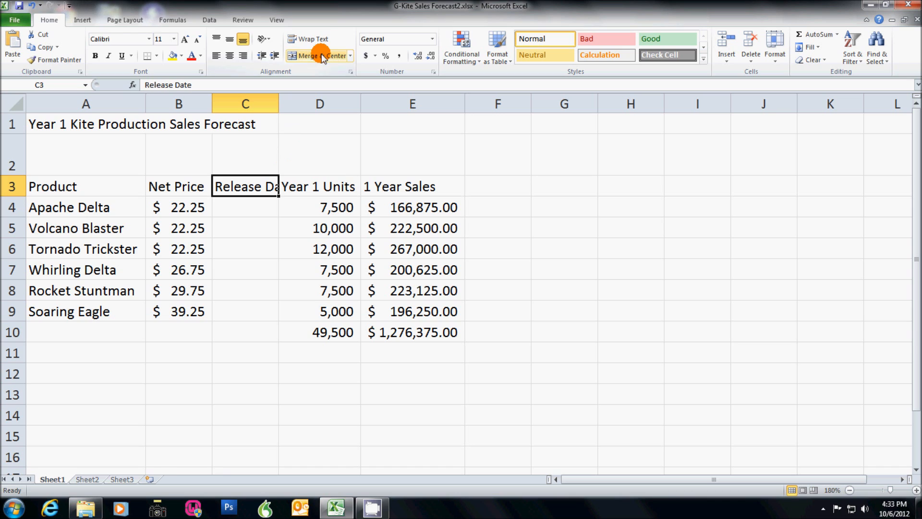
{"action": "mouse_move", "coordinate": [319, 41]}
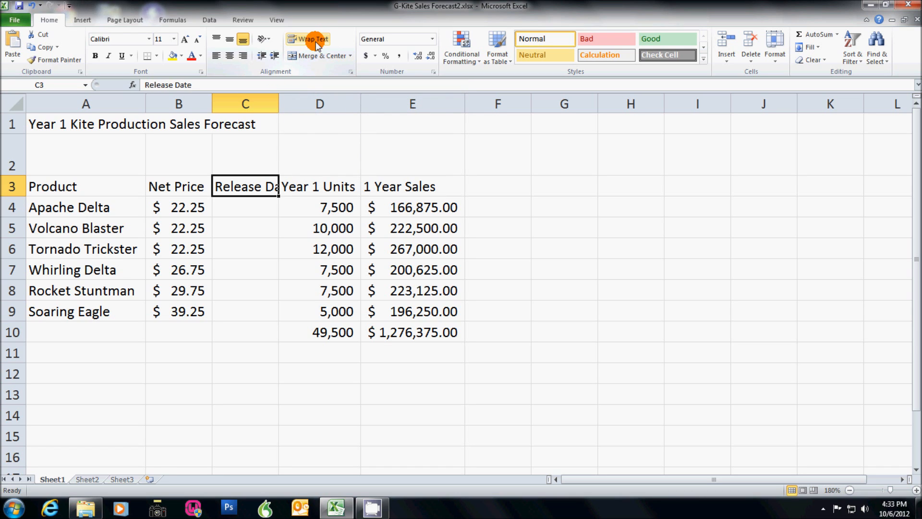
{"action": "mouse_move", "coordinate": [315, 40]}
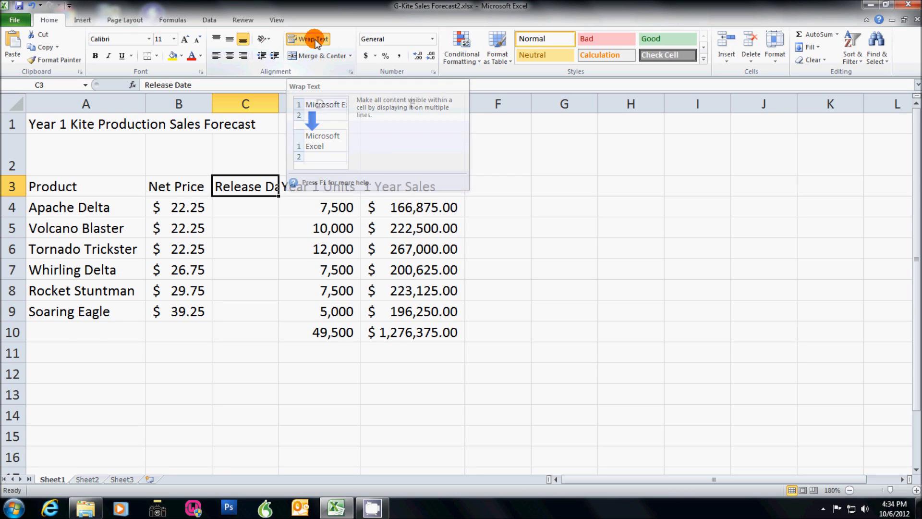
{"action": "left_click", "coordinate": [307, 38]}
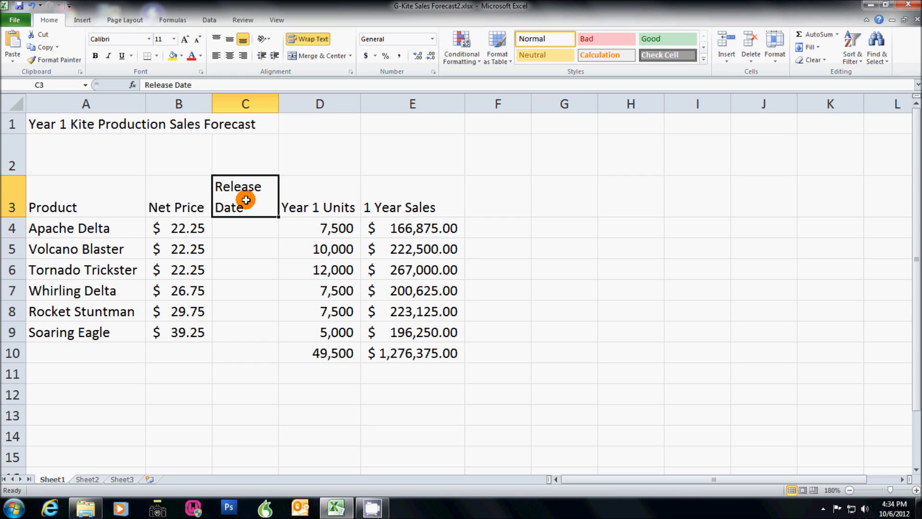
Enter March 1, 2013 as Apache Delta's release date in C4, shown as 1-Mar-13
{"action": "left_click", "coordinate": [249, 225]}
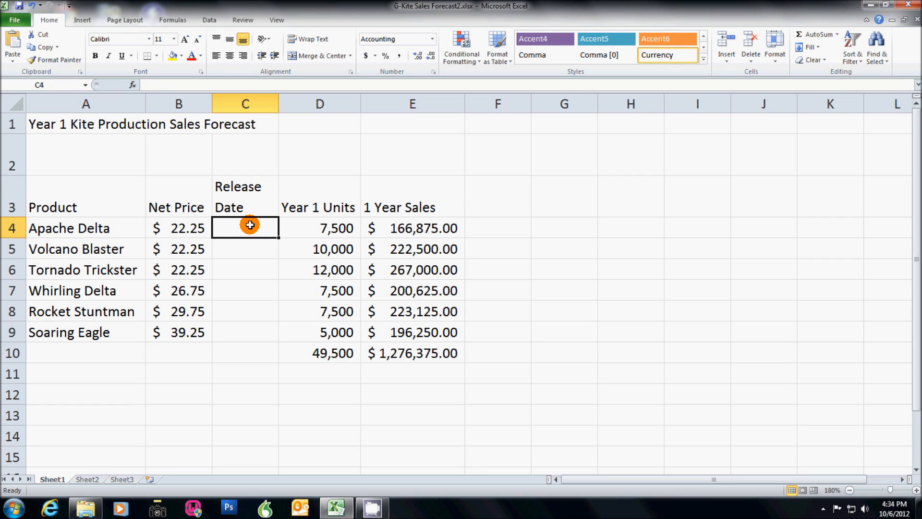
{"action": "type", "text": "March"}
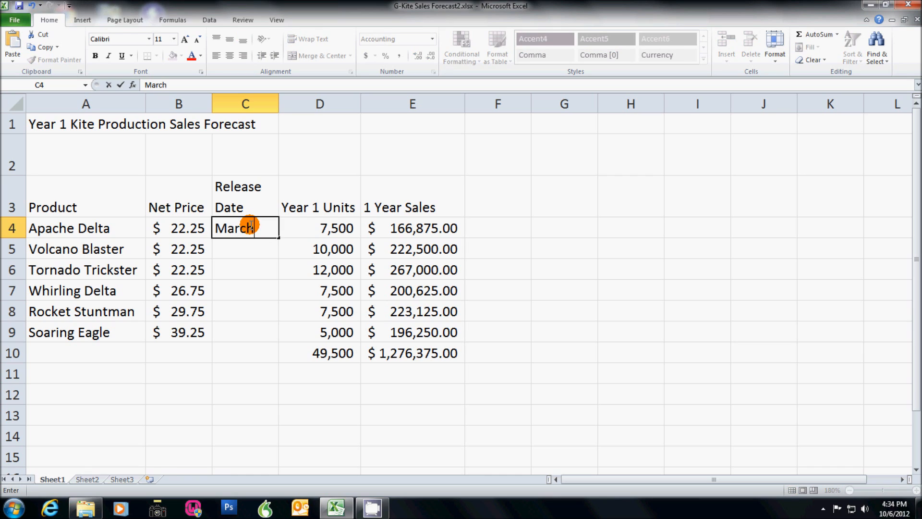
{"action": "type", "text": "1,"}
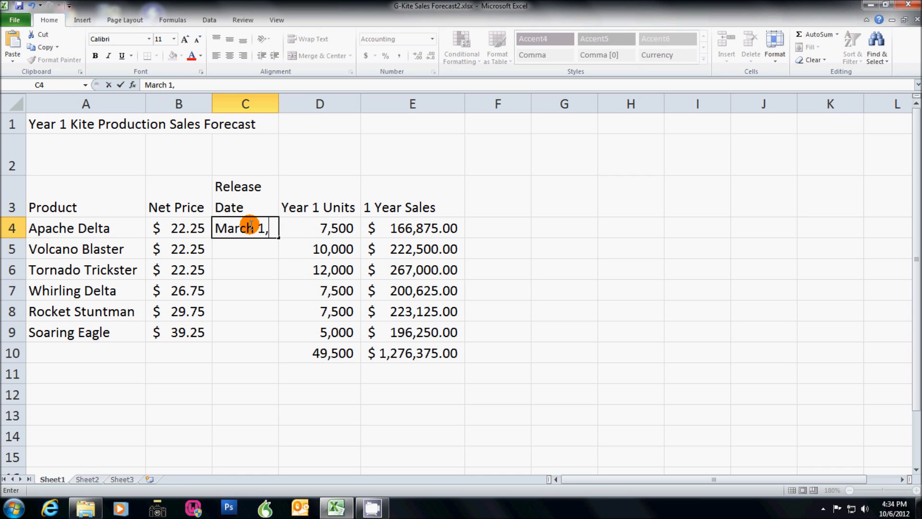
{"action": "type", "text": "20"}
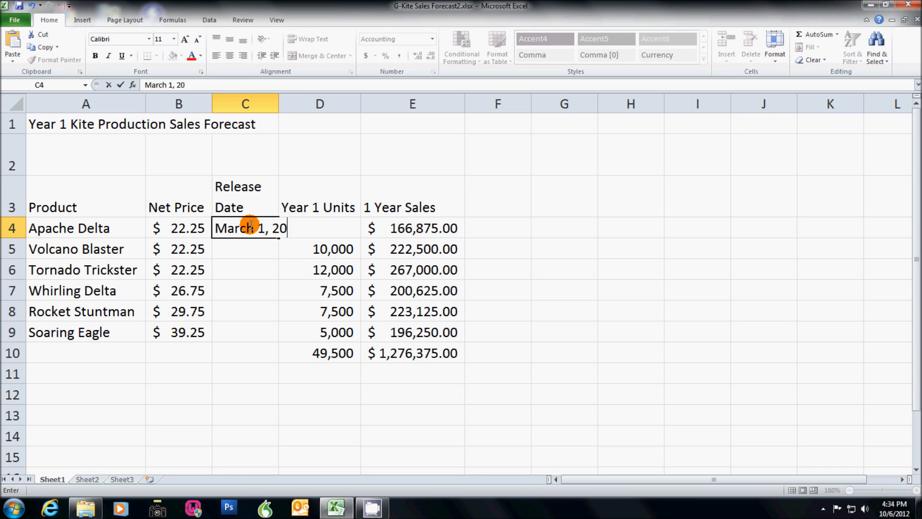
{"action": "key", "text": "Enter"}
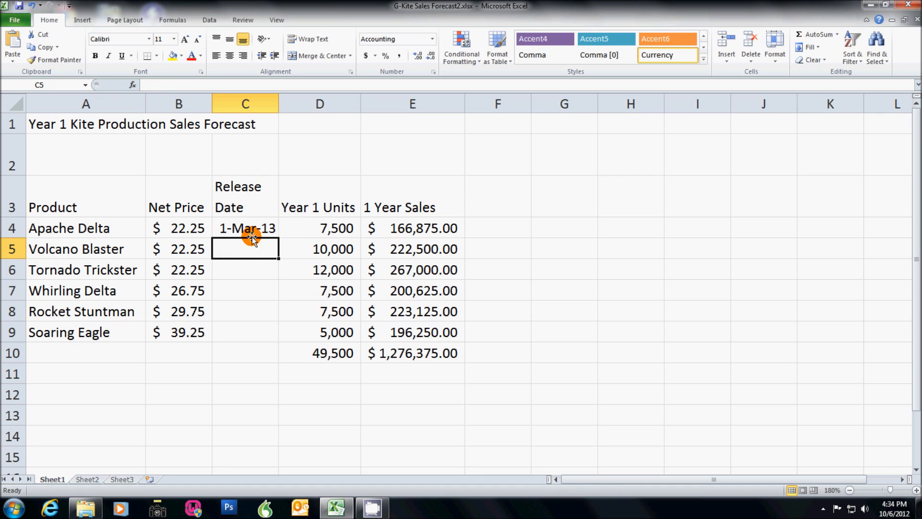
{"action": "left_click", "coordinate": [252, 227]}
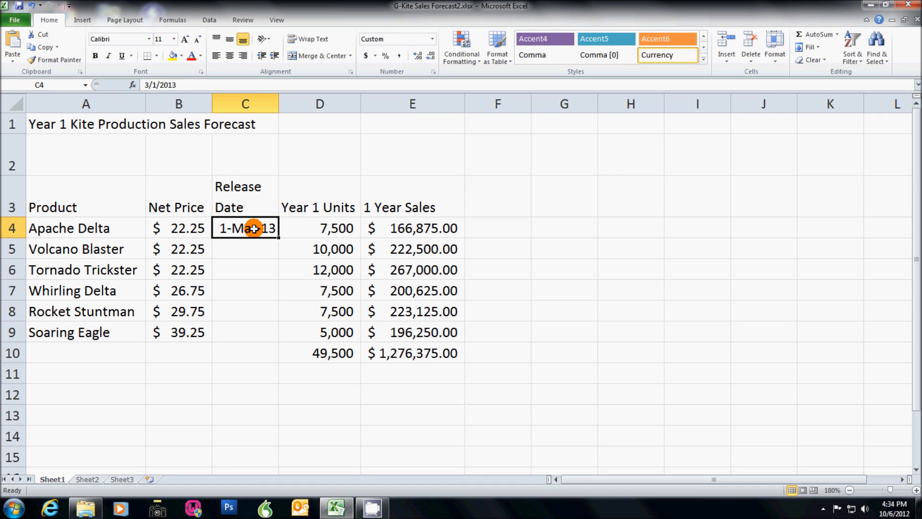
{"action": "mouse_move", "coordinate": [253, 237]}
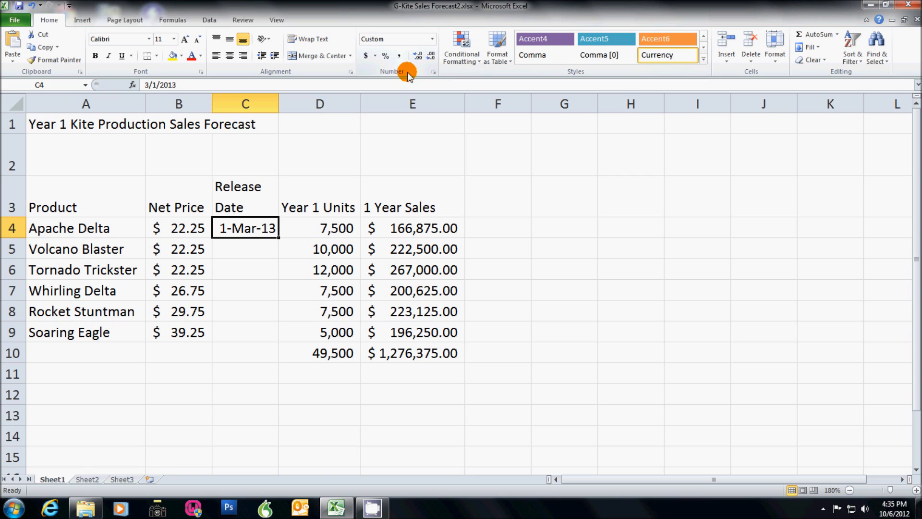
{"action": "mouse_move", "coordinate": [433, 76]}
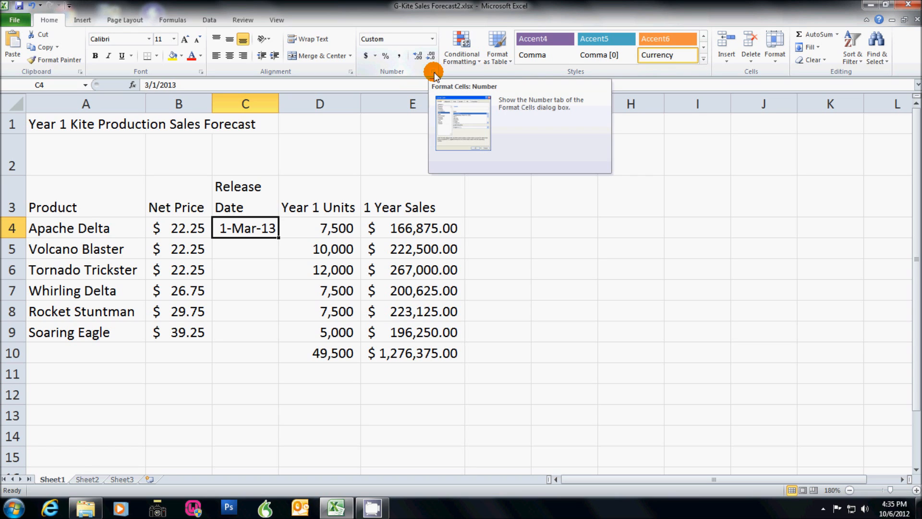
{"action": "mouse_move", "coordinate": [433, 73]}
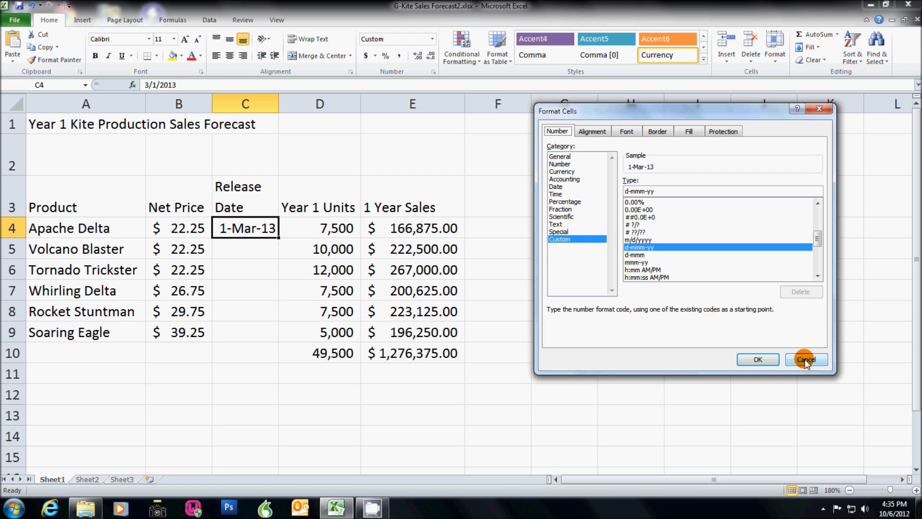
{"action": "left_click", "coordinate": [555, 186]}
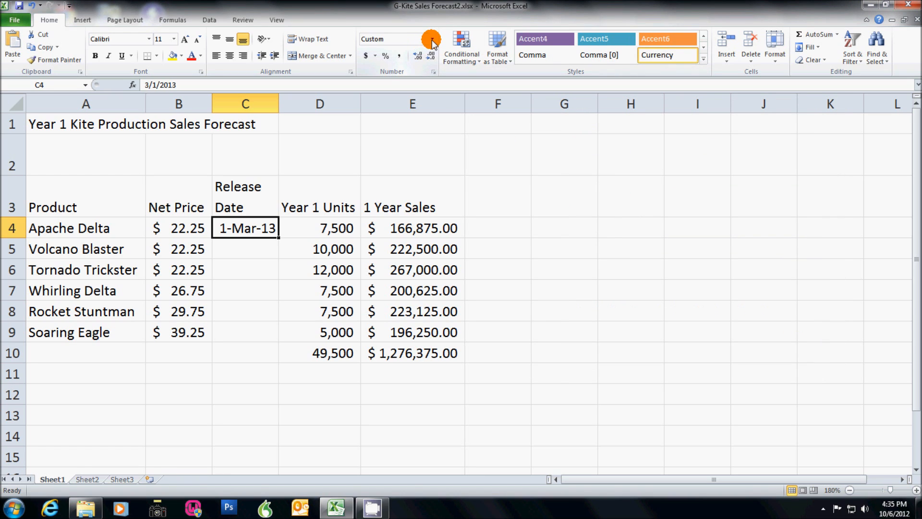
{"action": "mouse_move", "coordinate": [432, 41]}
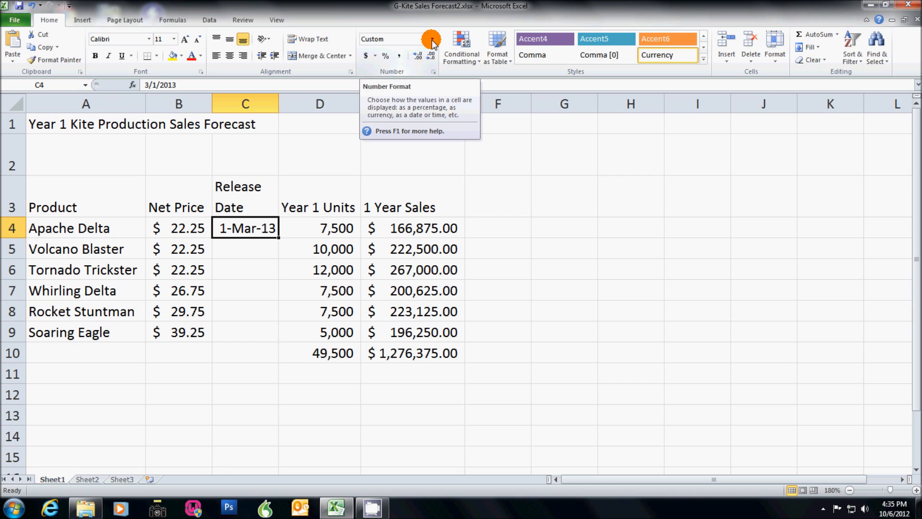
Format the C4 release date as Short Date, 3/1/2013
{"action": "left_click", "coordinate": [429, 41]}
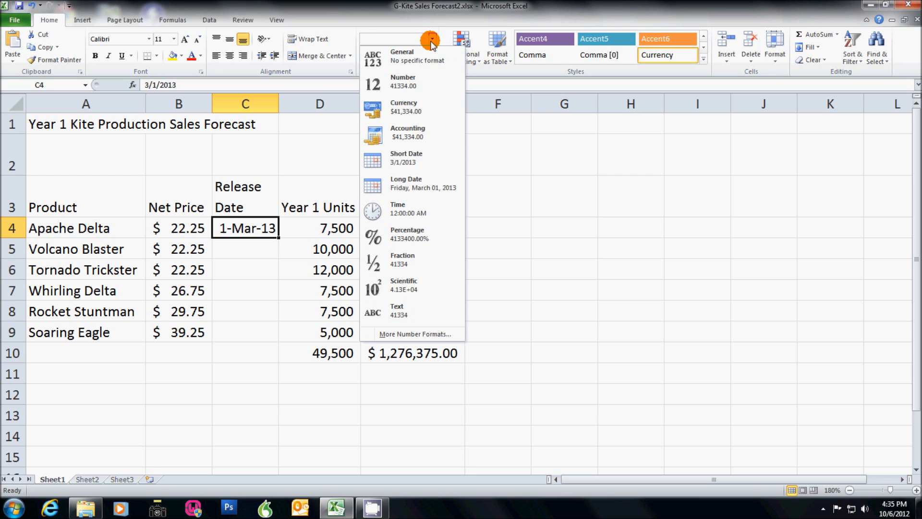
{"action": "mouse_move", "coordinate": [405, 158]}
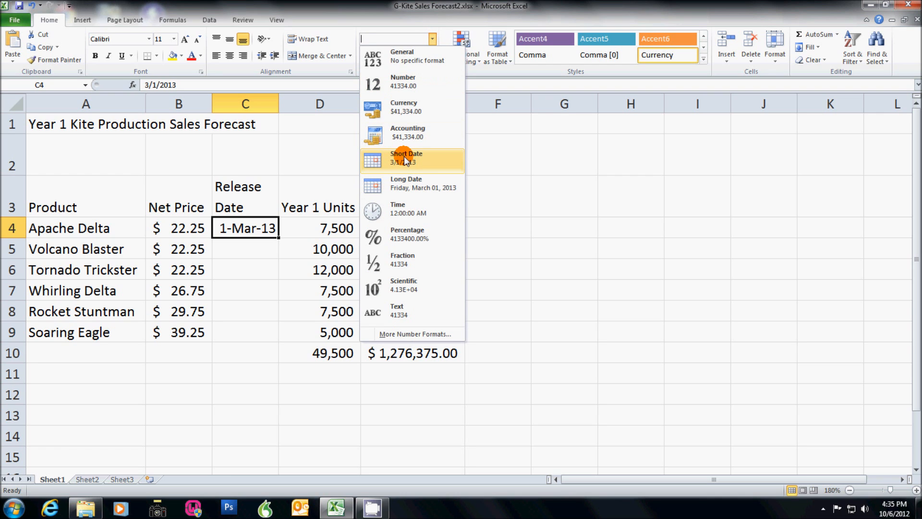
{"action": "left_click", "coordinate": [406, 160]}
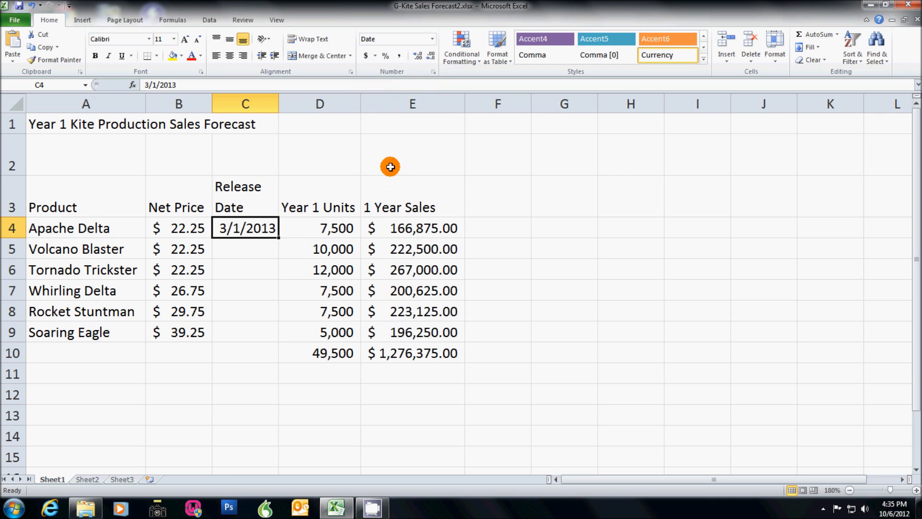
{"action": "mouse_move", "coordinate": [259, 241]}
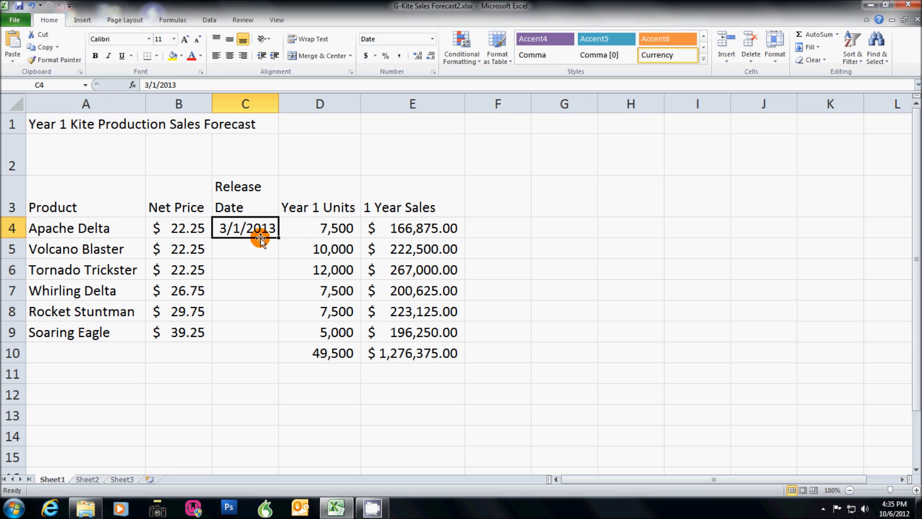
{"action": "mouse_move", "coordinate": [256, 227]}
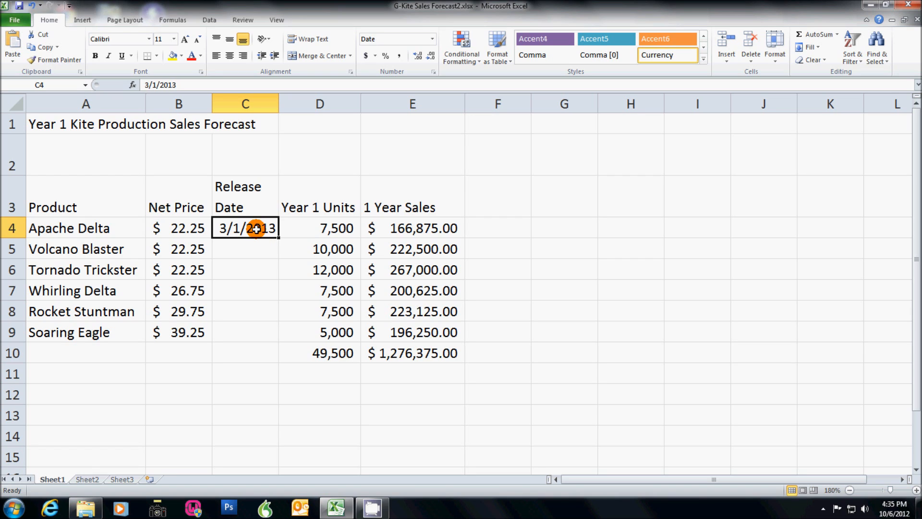
{"action": "mouse_move", "coordinate": [44, 47]}
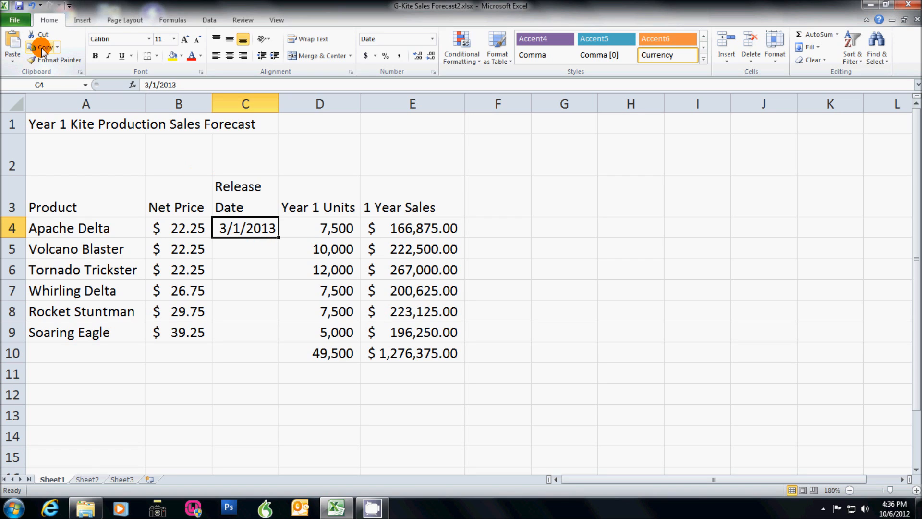
{"action": "mouse_move", "coordinate": [40, 45]}
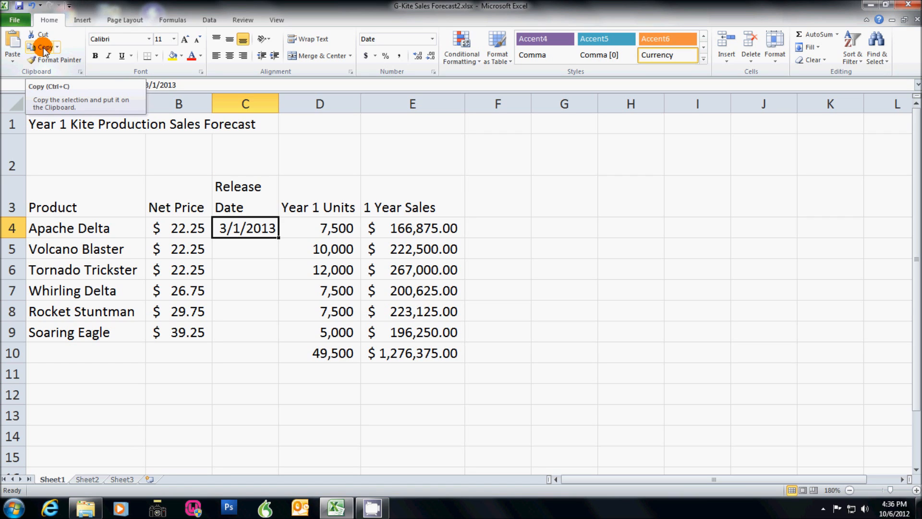
Copy the 3/1/2013 date in C4 and select C5:C9 as its destination
{"action": "left_click", "coordinate": [39, 48]}
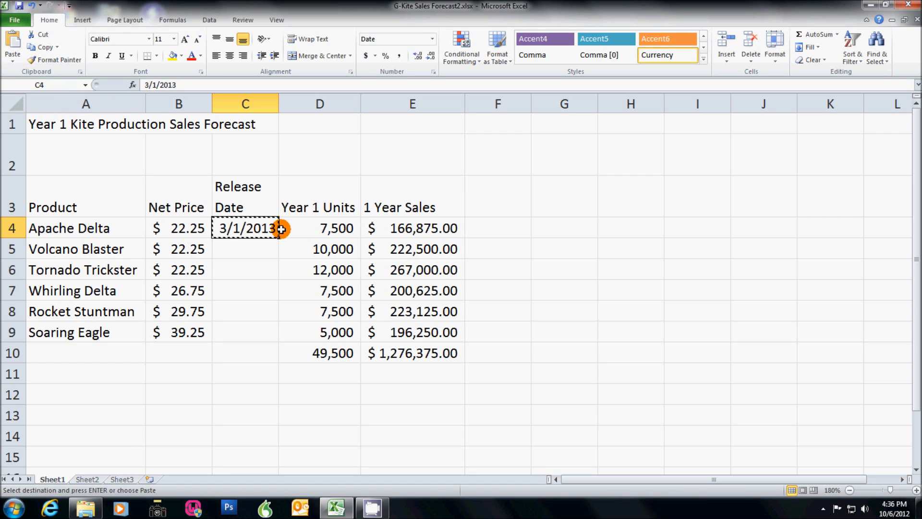
{"action": "mouse_move", "coordinate": [196, 215]}
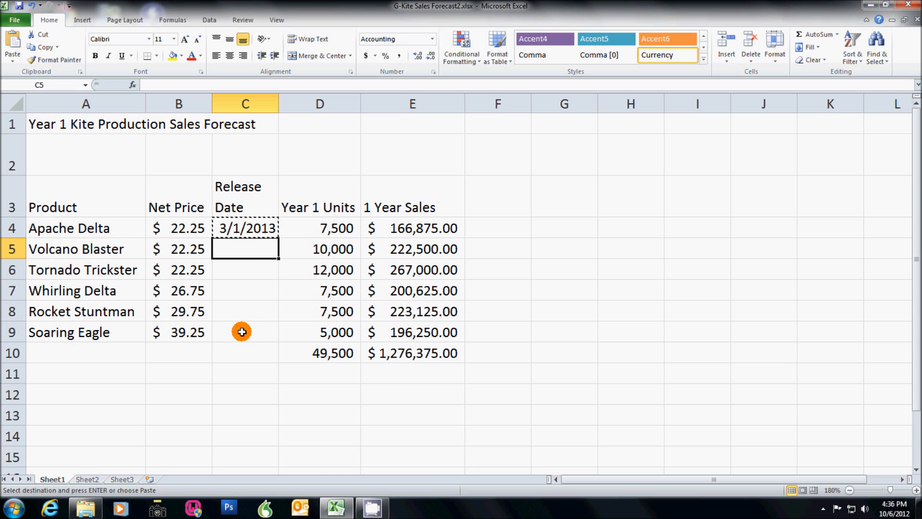
{"action": "left_click_drag", "start_coordinate": [245, 249], "coordinate": [245, 331]}
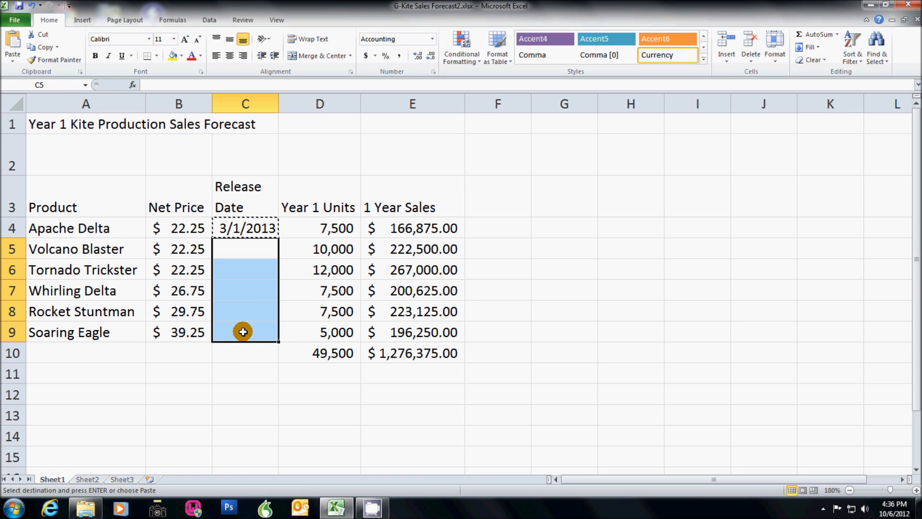
{"action": "mouse_move", "coordinate": [244, 331]}
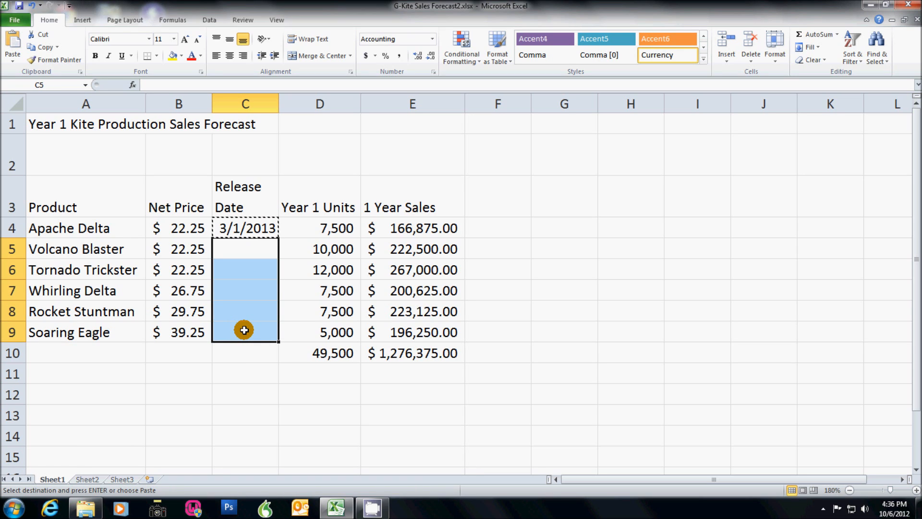
{"action": "mouse_move", "coordinate": [11, 37]}
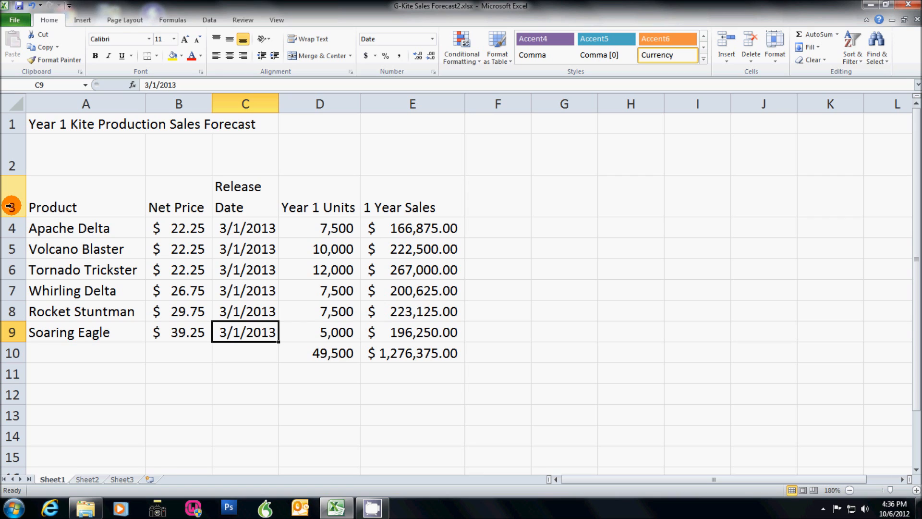
{"action": "mouse_move", "coordinate": [94, 212]}
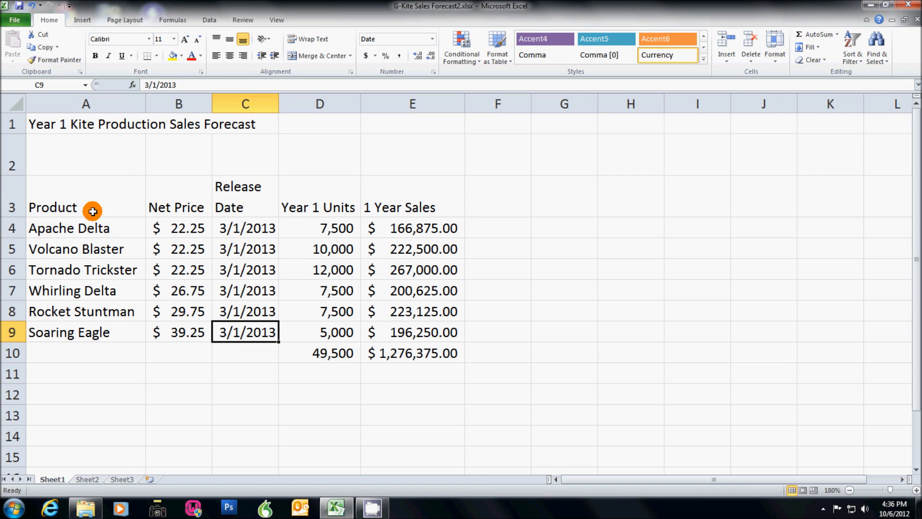
Center the column headers across row 3
{"action": "left_click", "coordinate": [10, 205]}
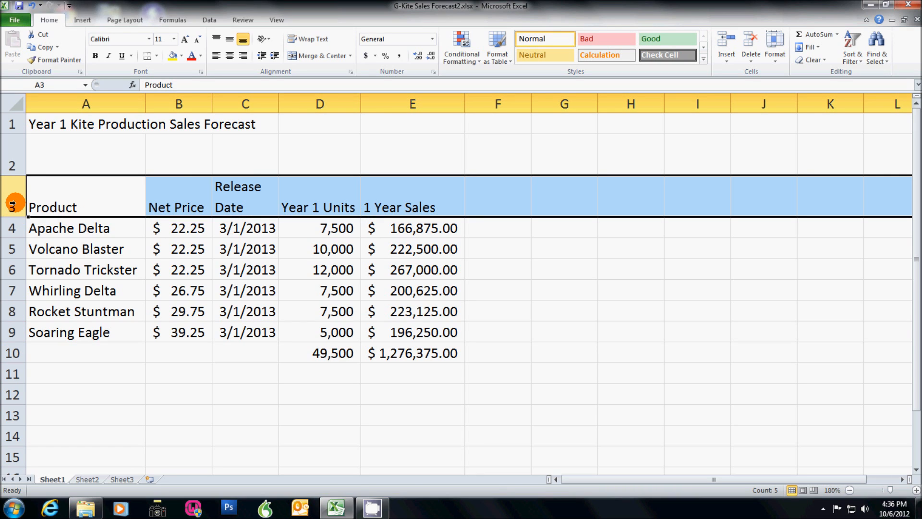
{"action": "left_click", "coordinate": [229, 55]}
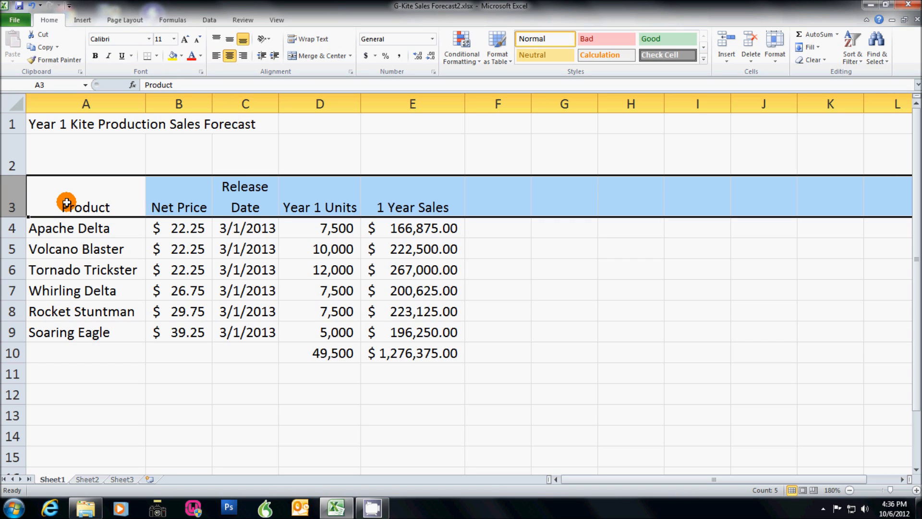
{"action": "mouse_move", "coordinate": [214, 205]}
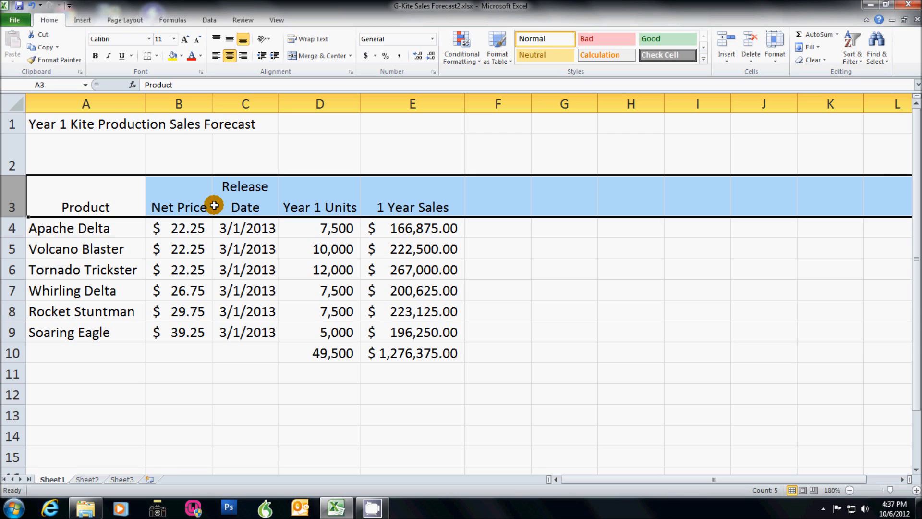
{"action": "mouse_move", "coordinate": [215, 206]}
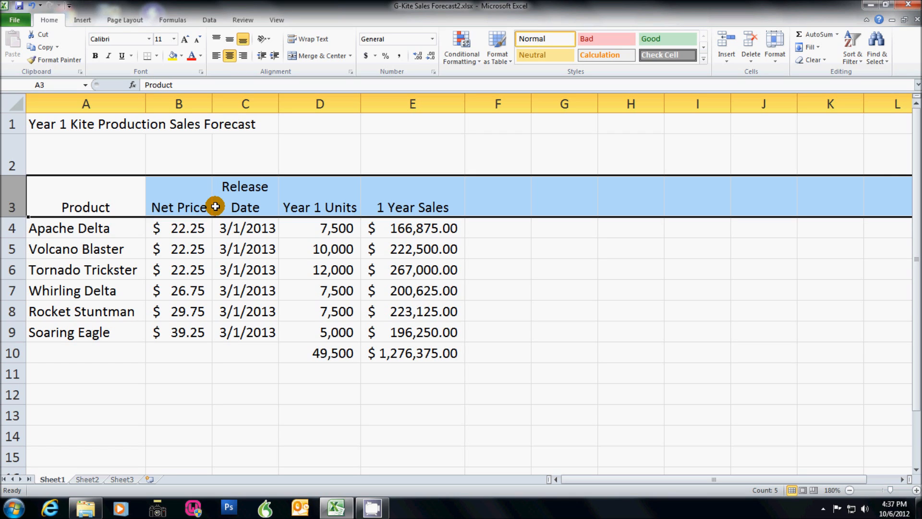
{"action": "mouse_move", "coordinate": [97, 56]}
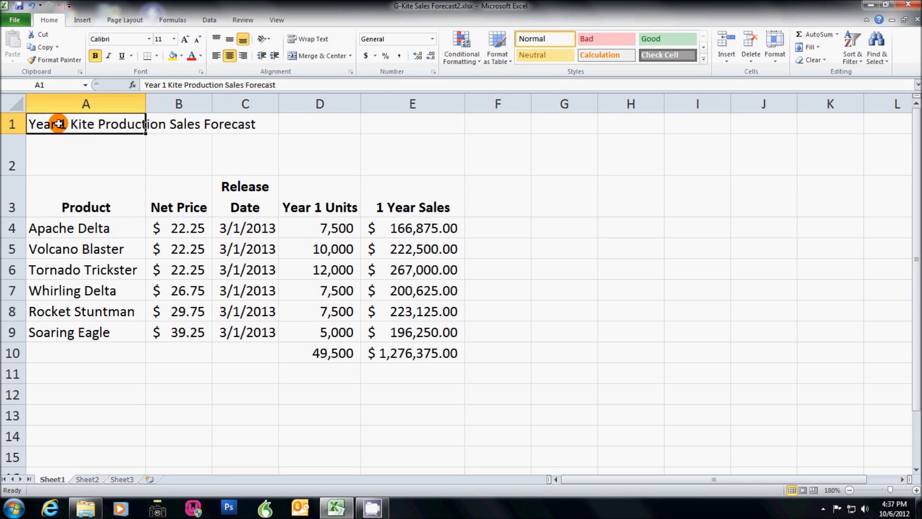
Merge and center the Year 1 Kite Production Sales Forecast title across A1:E1
{"action": "left_click_drag", "start_coordinate": [59, 124], "coordinate": [417, 124]}
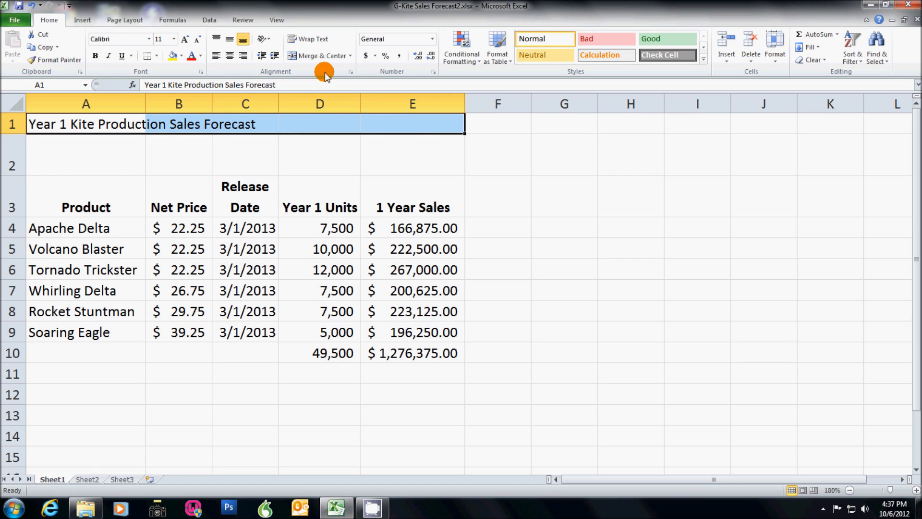
{"action": "mouse_move", "coordinate": [314, 56]}
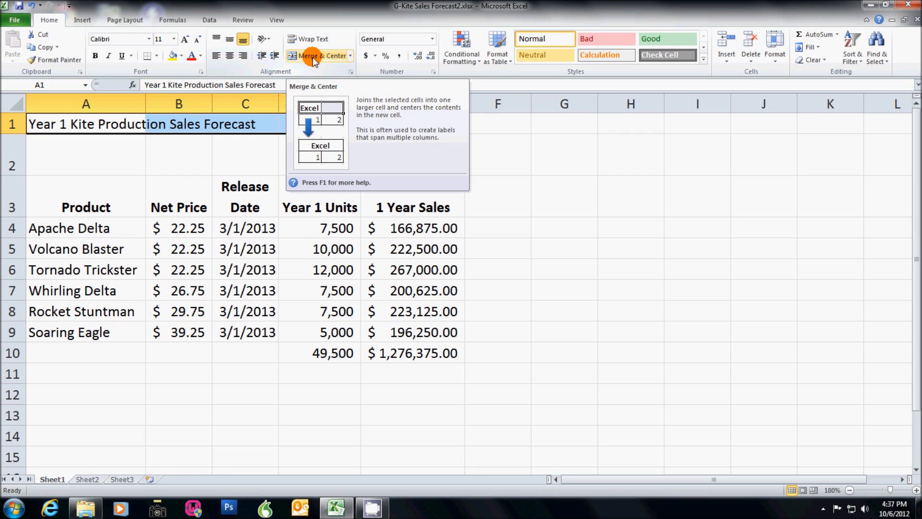
{"action": "left_click", "coordinate": [314, 56]}
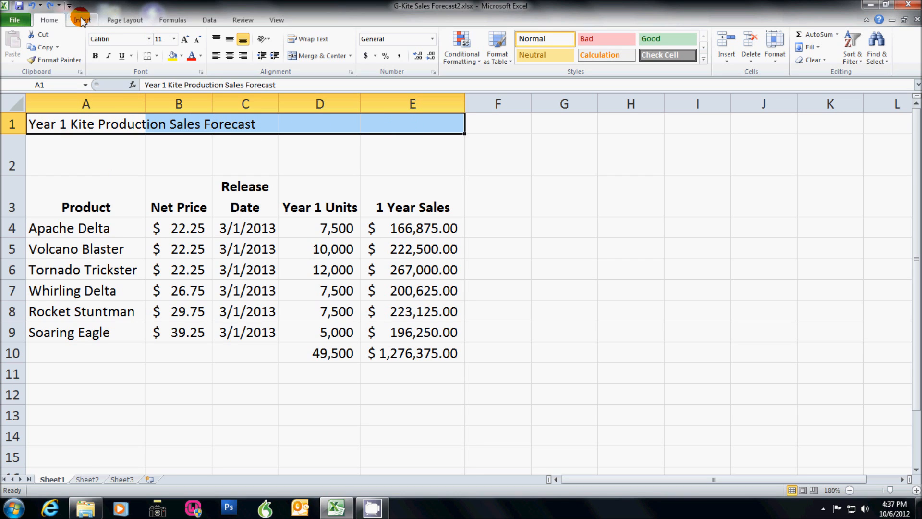
{"action": "left_click", "coordinate": [313, 56]}
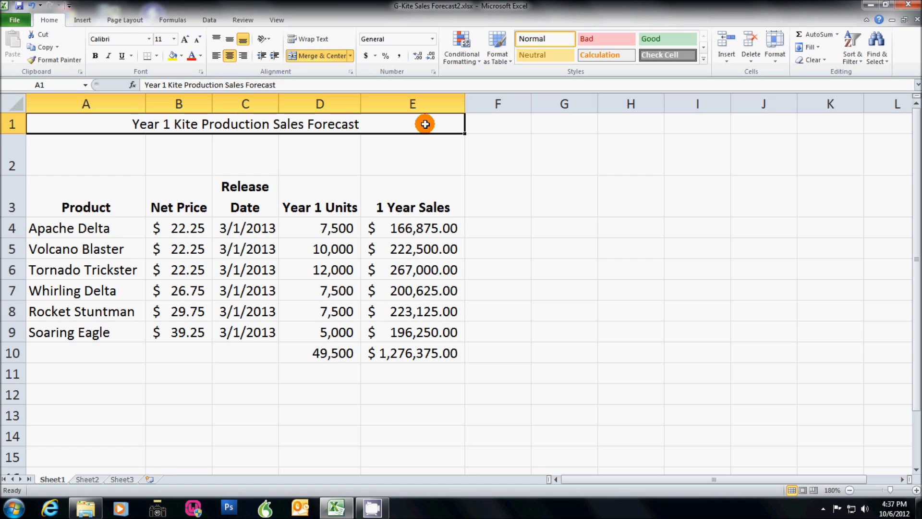
{"action": "mouse_move", "coordinate": [136, 126]}
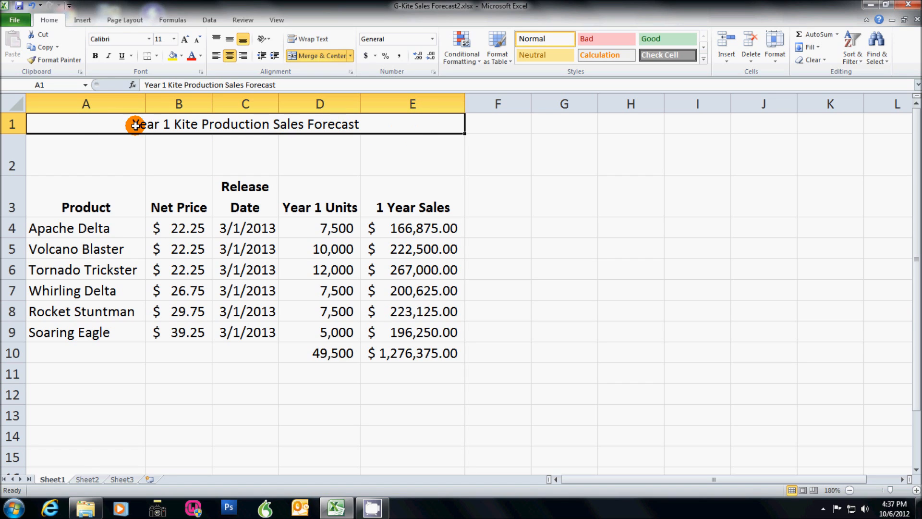
{"action": "mouse_move", "coordinate": [353, 125]}
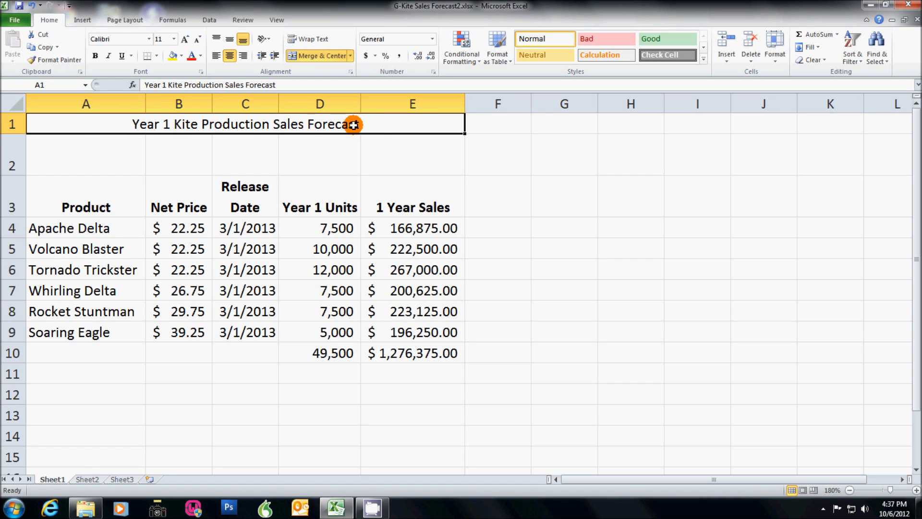
{"action": "mouse_move", "coordinate": [246, 129]}
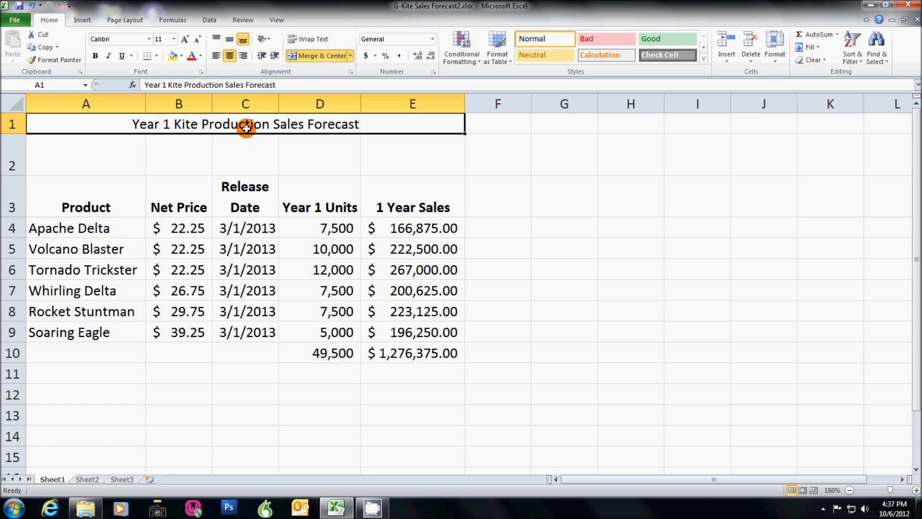